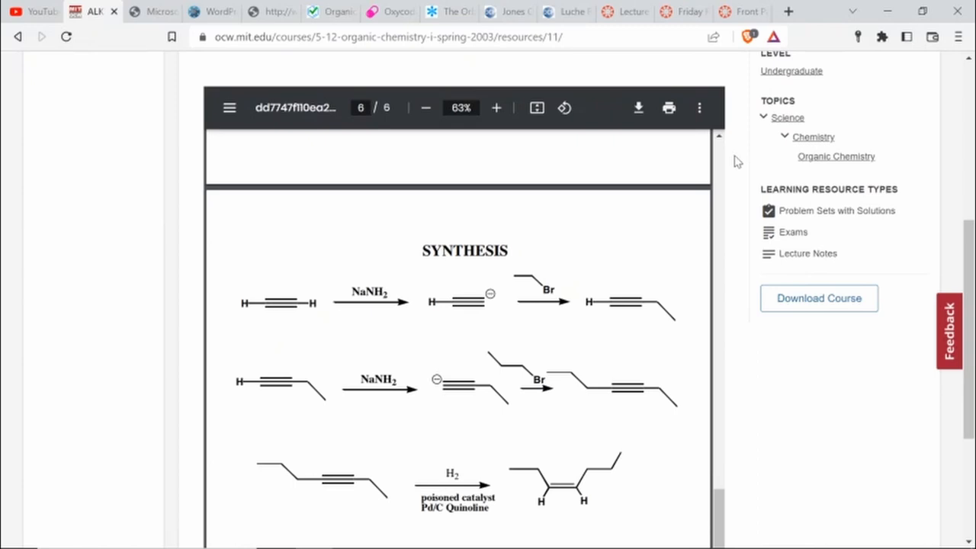
mouse_move(706, 165)
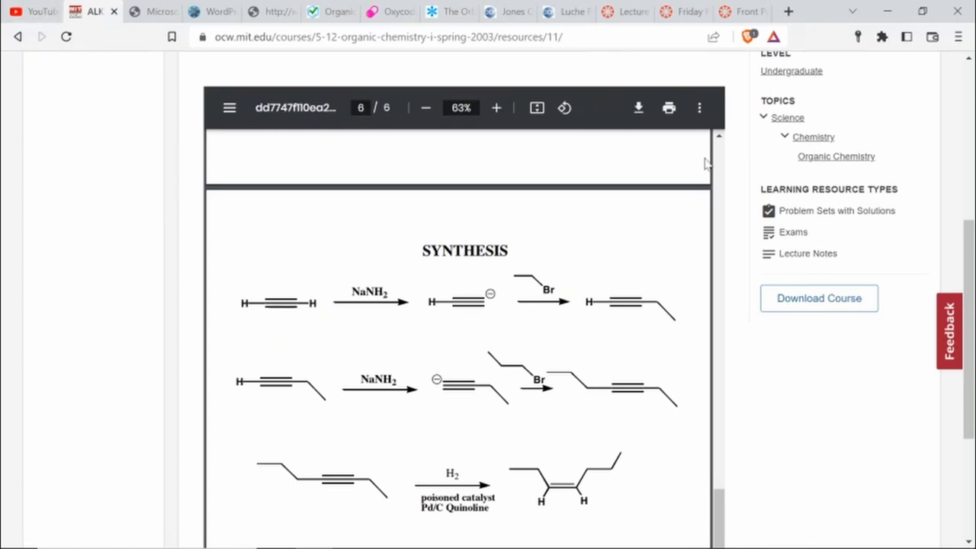
mouse_move(845, 503)
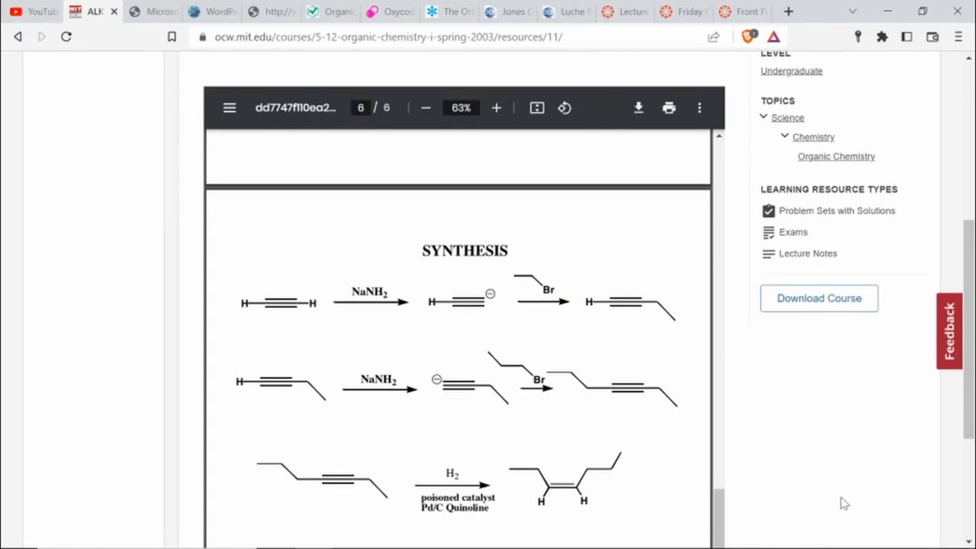
mouse_move(830, 491)
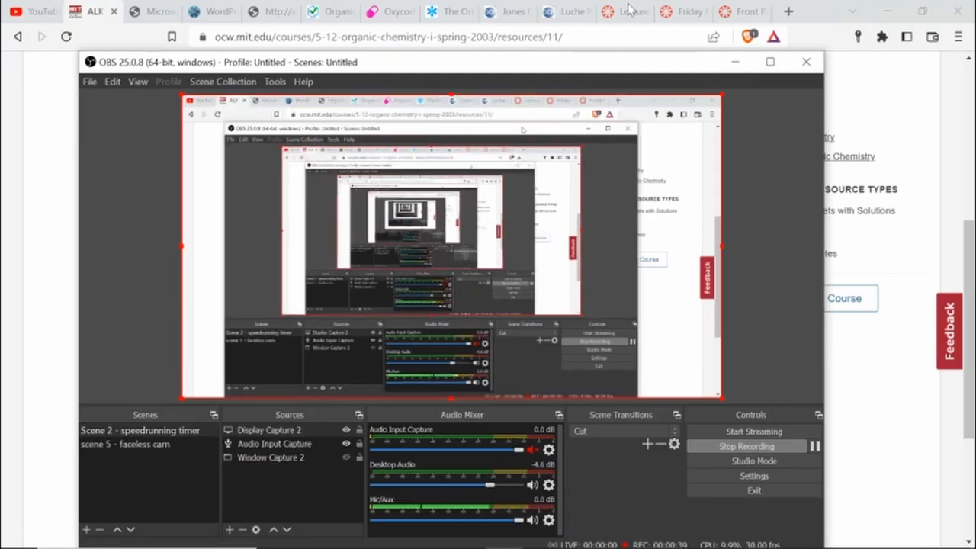
Flip through the Harvard handouts, Luche Reduction and practice-questions tabs, then select the address bar
click(624, 12)
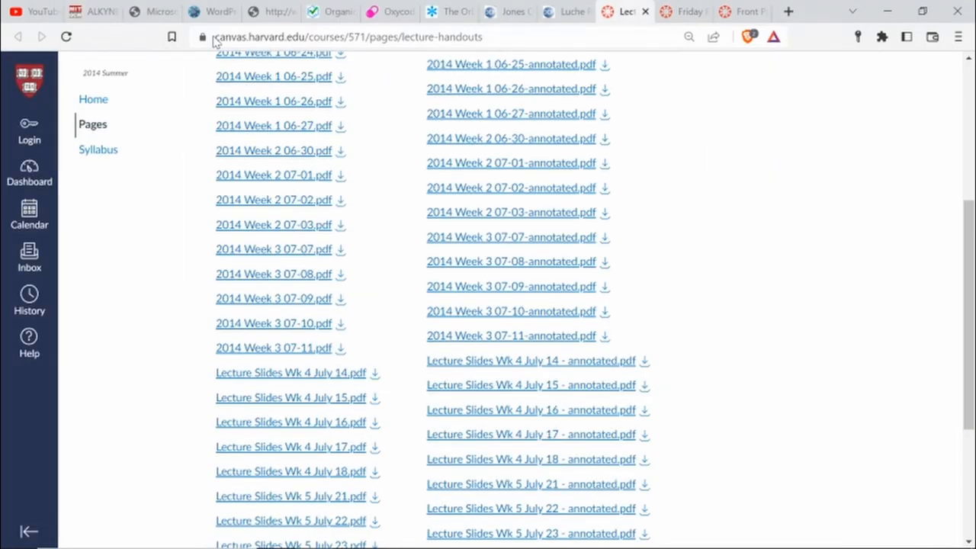
click(564, 13)
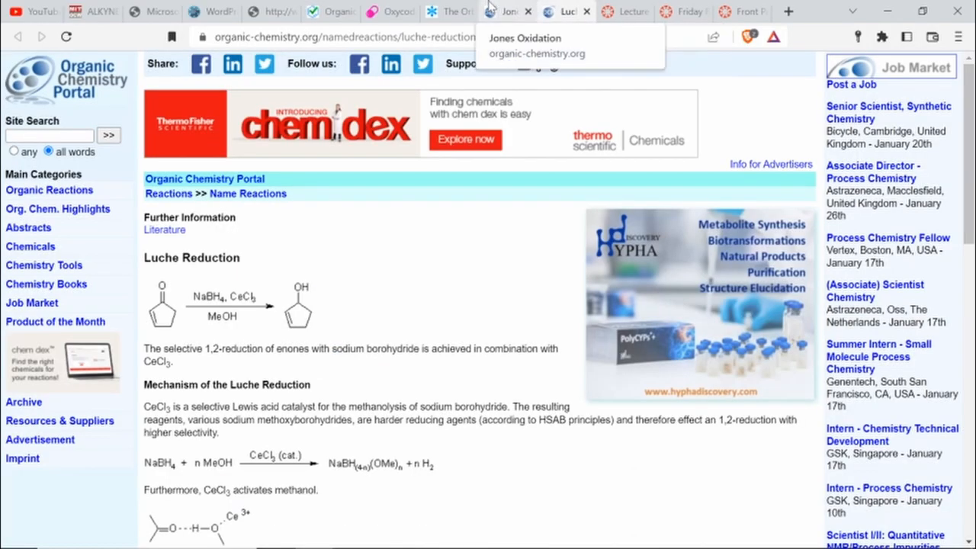
click(506, 13)
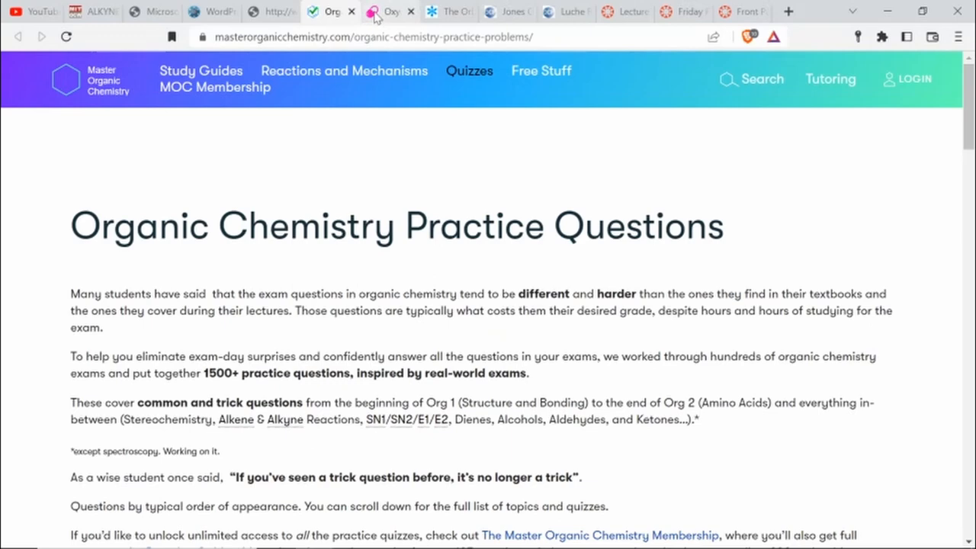
click(373, 36)
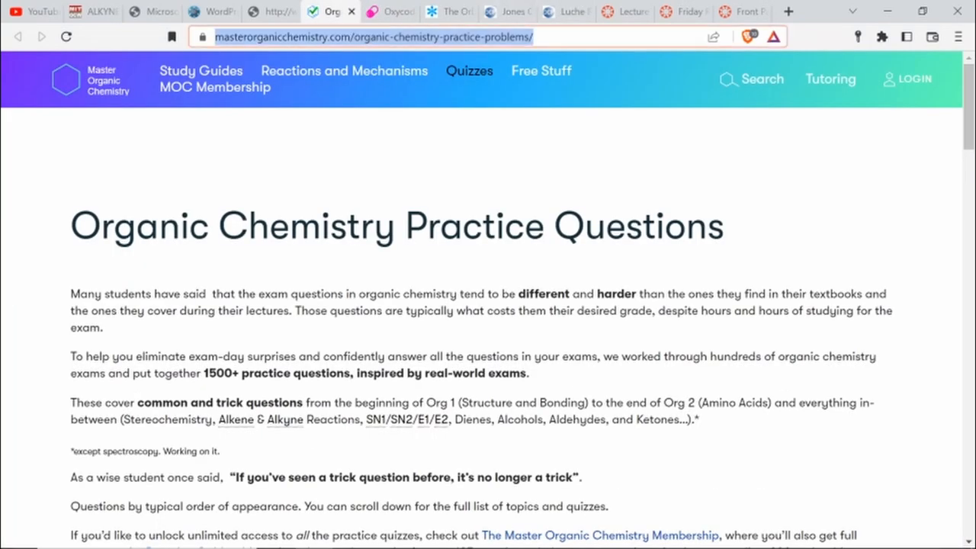
mouse_move(616, 168)
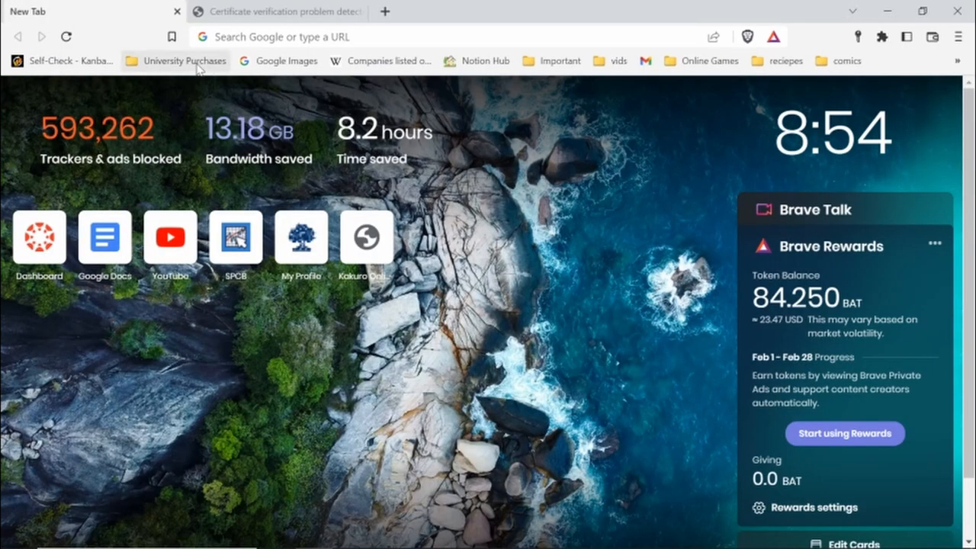
From the University Purchases bookmark folder, open Lecture Handouts in a new tab
click(277, 12)
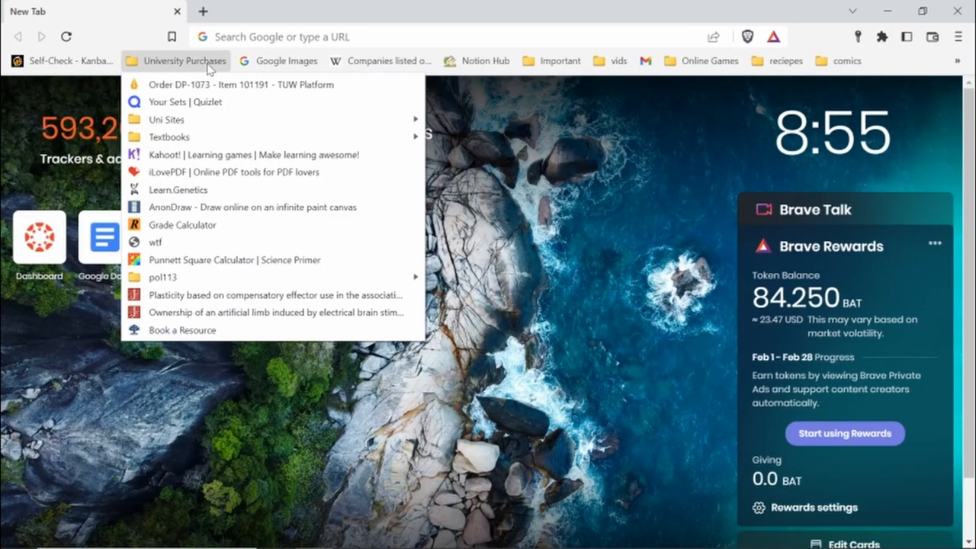
mouse_move(167, 138)
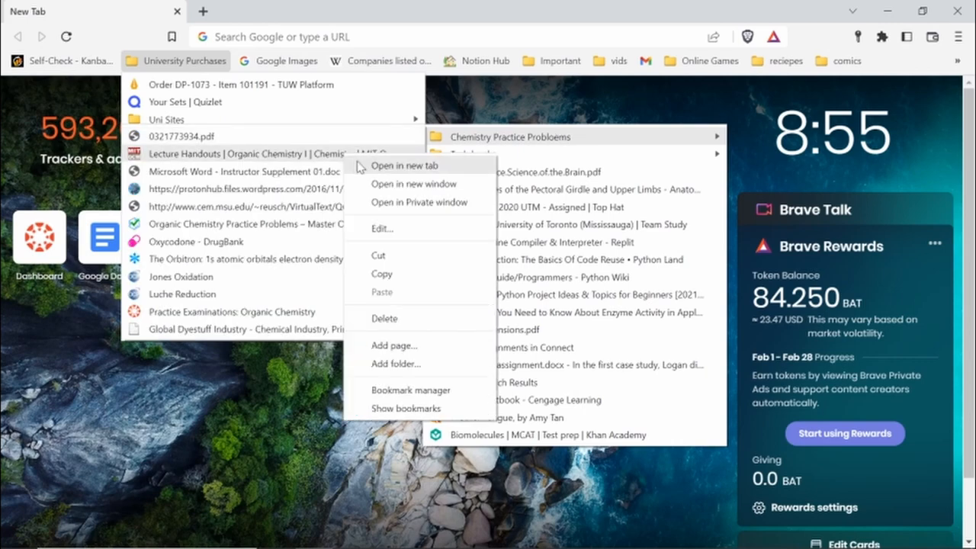
click(405, 165)
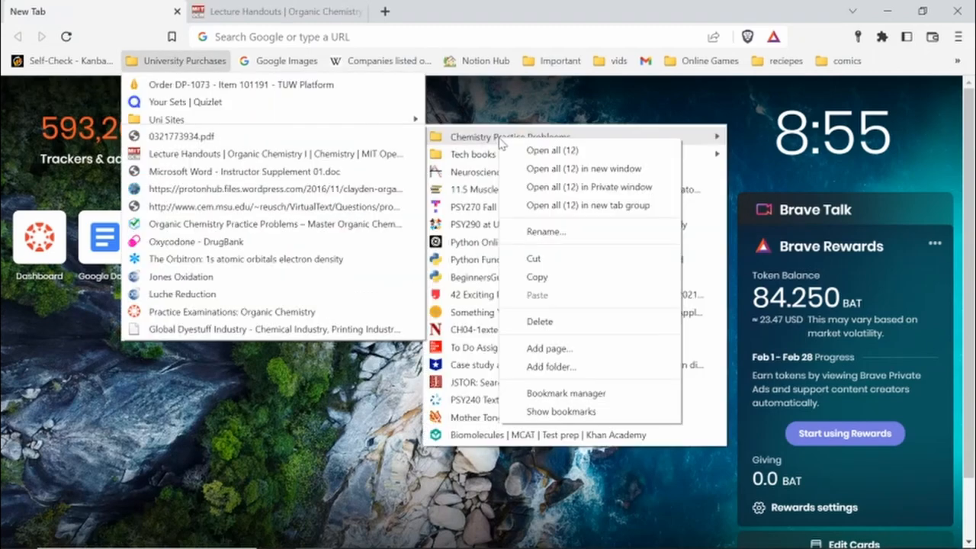
mouse_move(522, 150)
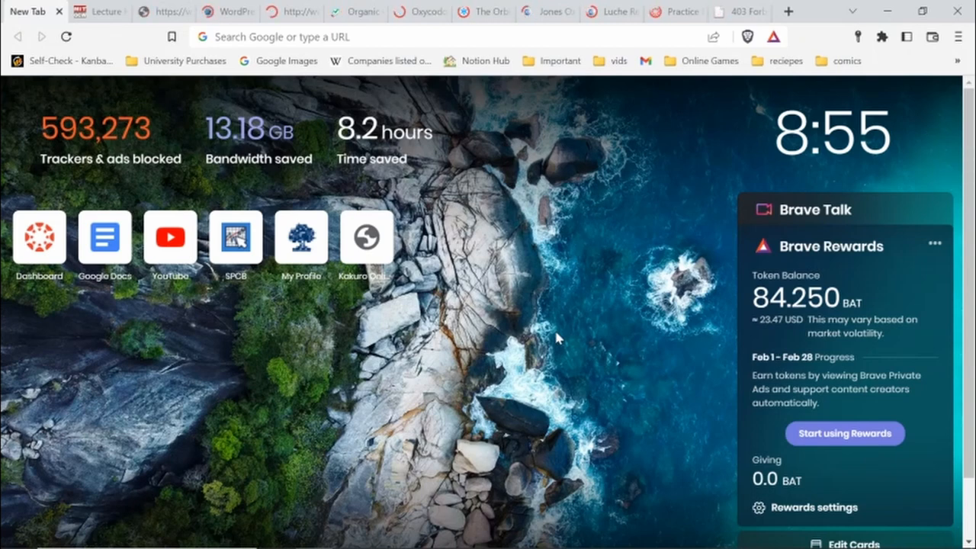
Scroll the MIT Lecture Handouts page down to the Second Half of the Semester list
click(99, 12)
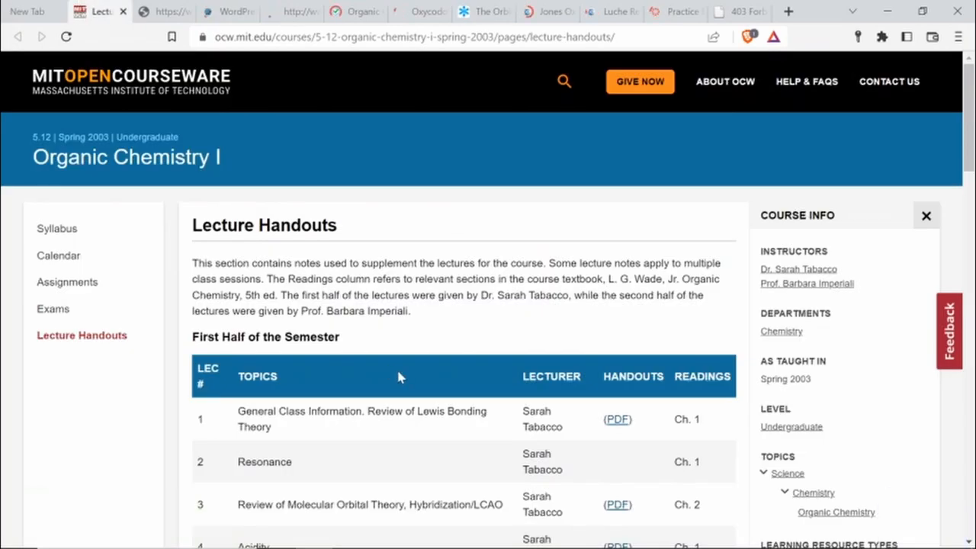
scroll(down, 3)
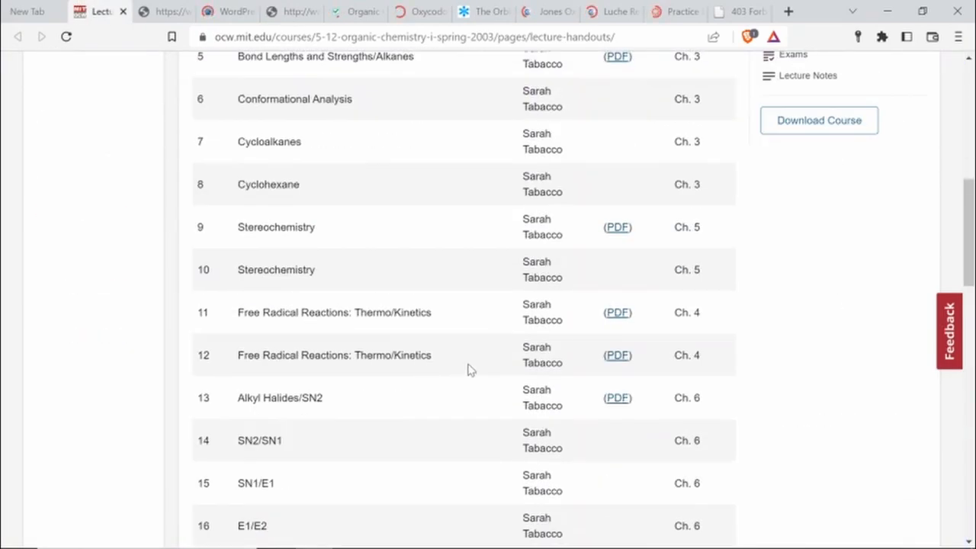
scroll(down, 3)
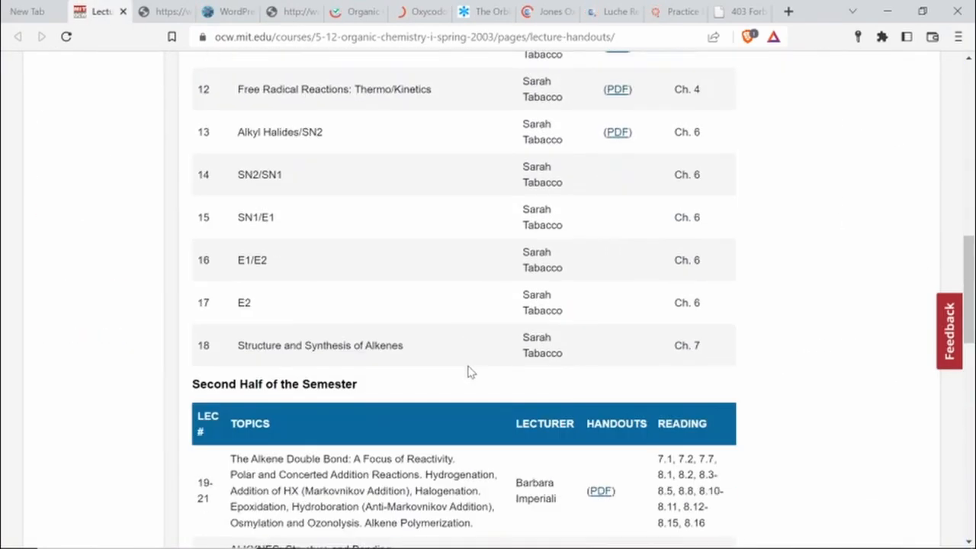
scroll(down, 3)
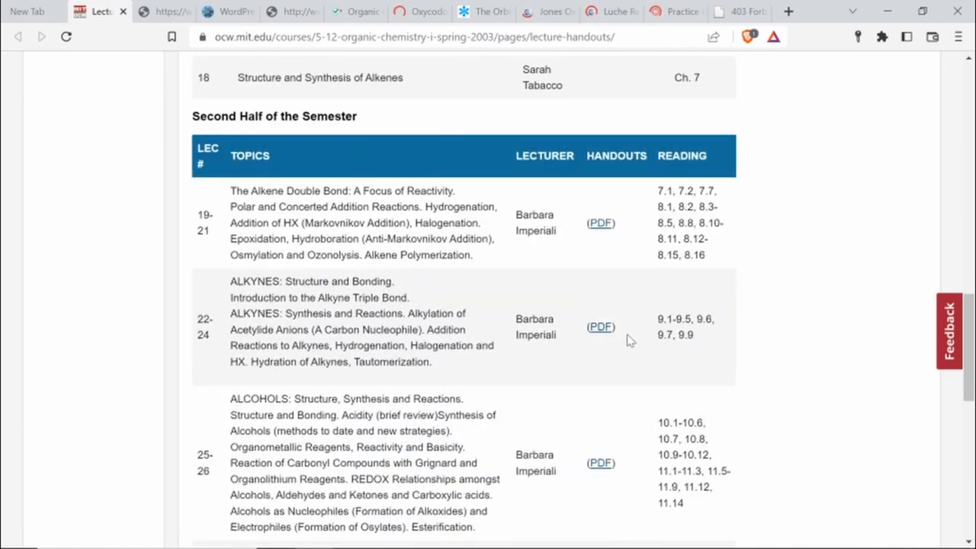
Open the ALKYNES handout PDF and page down to the acetylide anion reactions
click(601, 327)
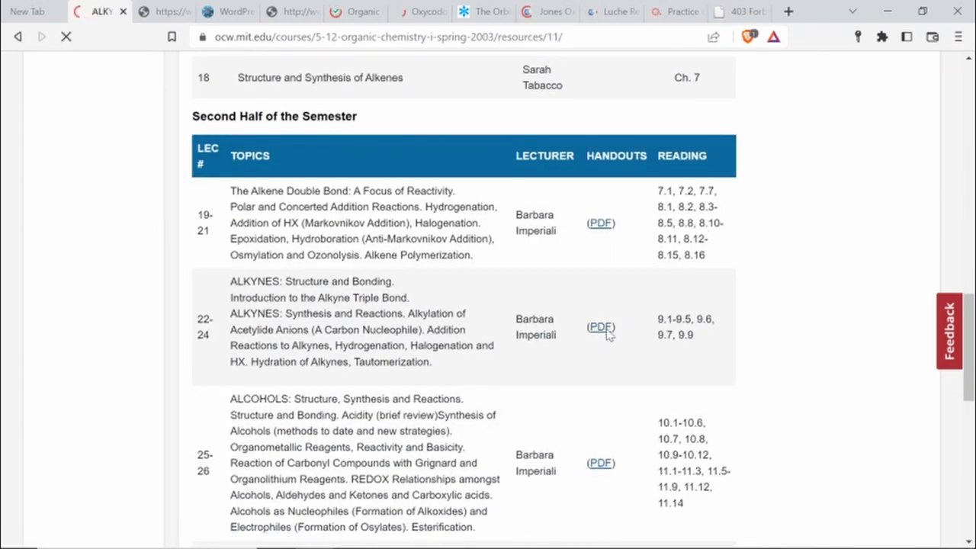
click(601, 327)
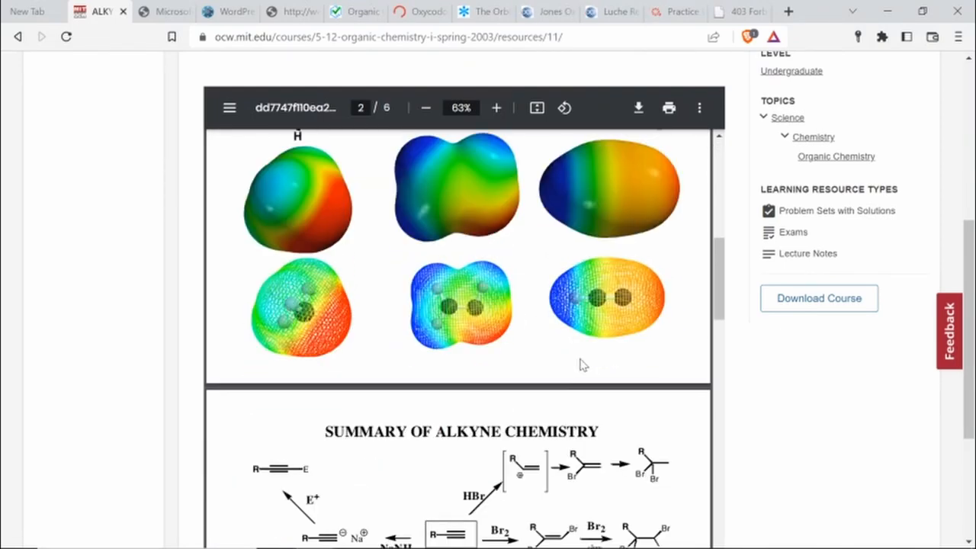
mouse_move(587, 449)
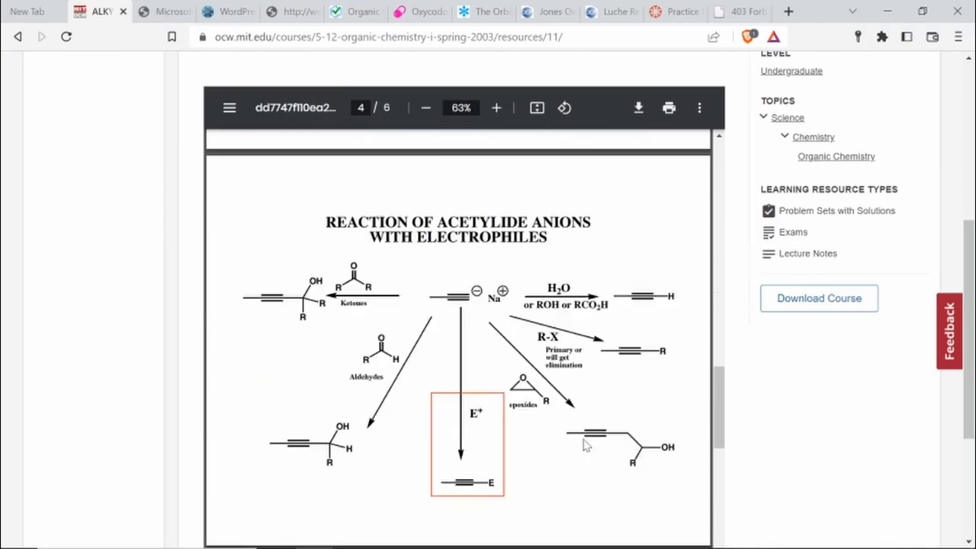
scroll(down, 3)
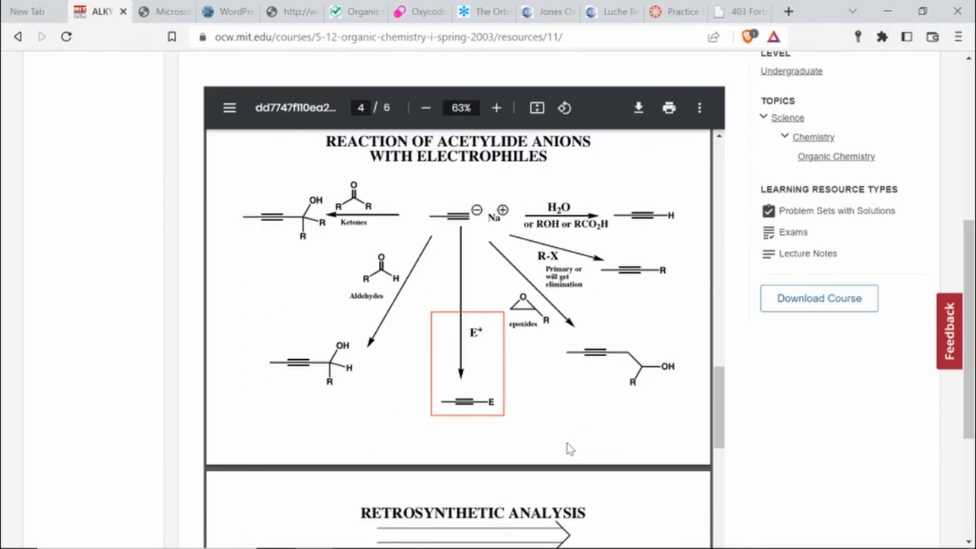
mouse_move(566, 450)
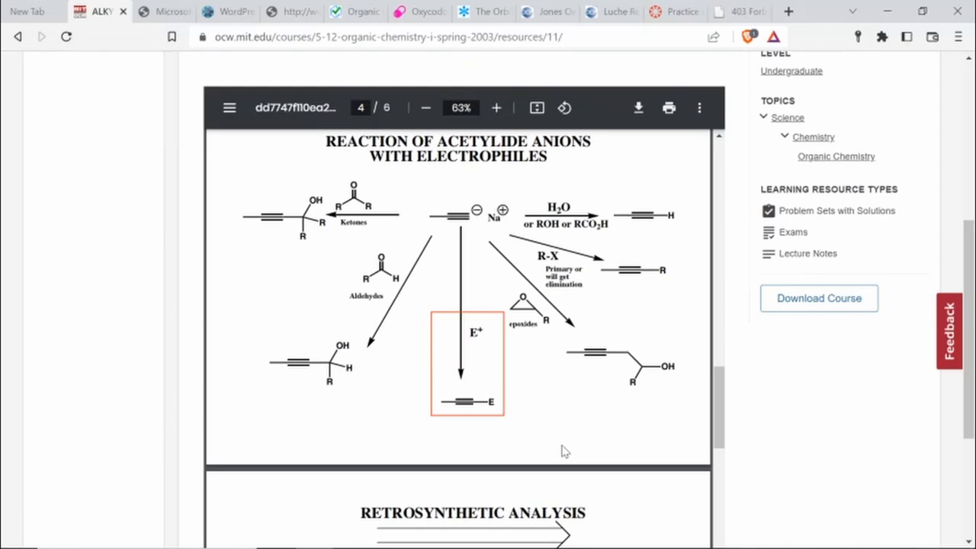
scroll(down, 3)
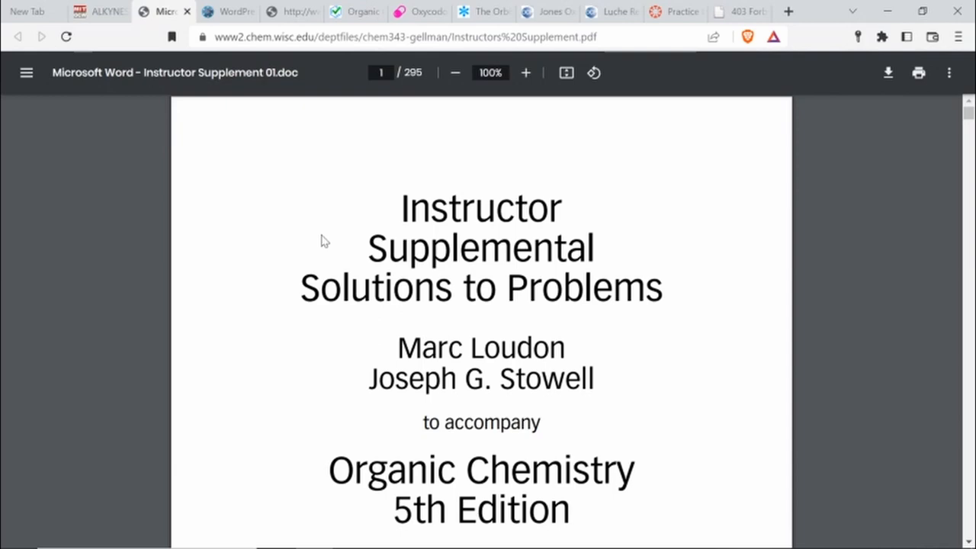
Browse the solution manual and Michigan State practice problems tabs, then show Master Organic Chemistry's practice questions
scroll(down, 3)
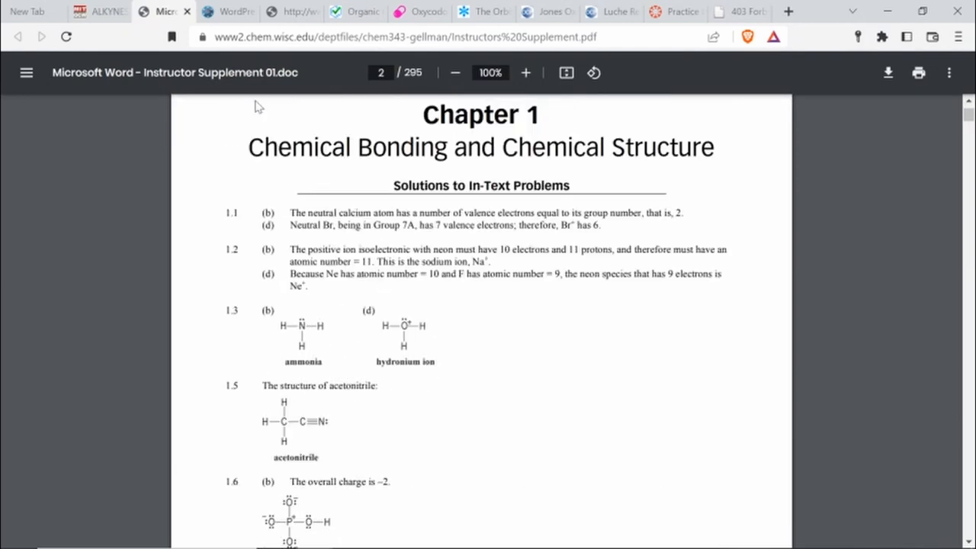
click(226, 12)
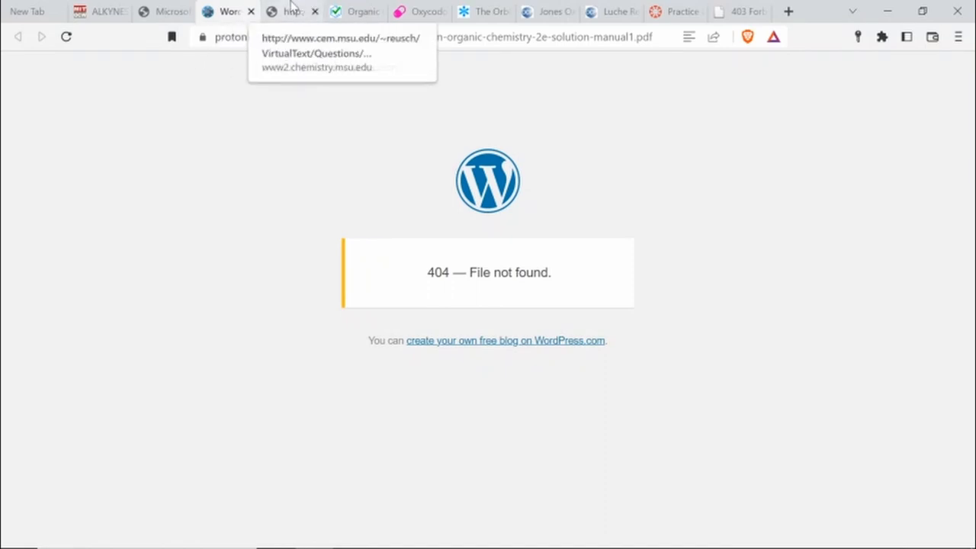
click(317, 54)
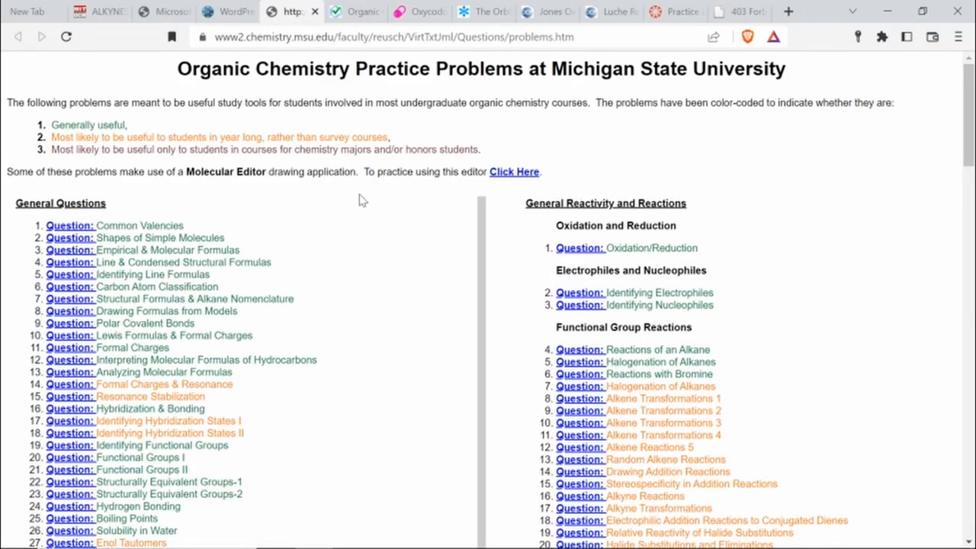
scroll(down, 3)
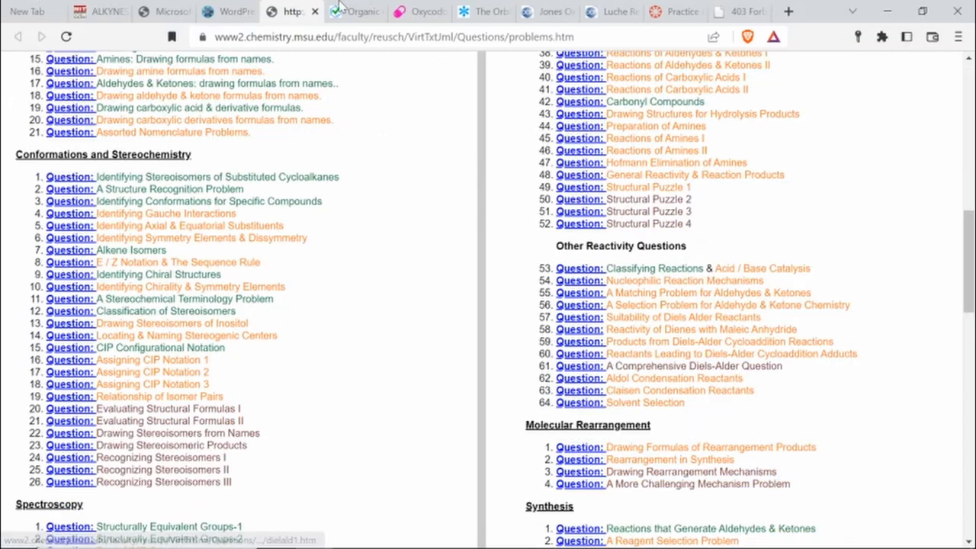
click(355, 12)
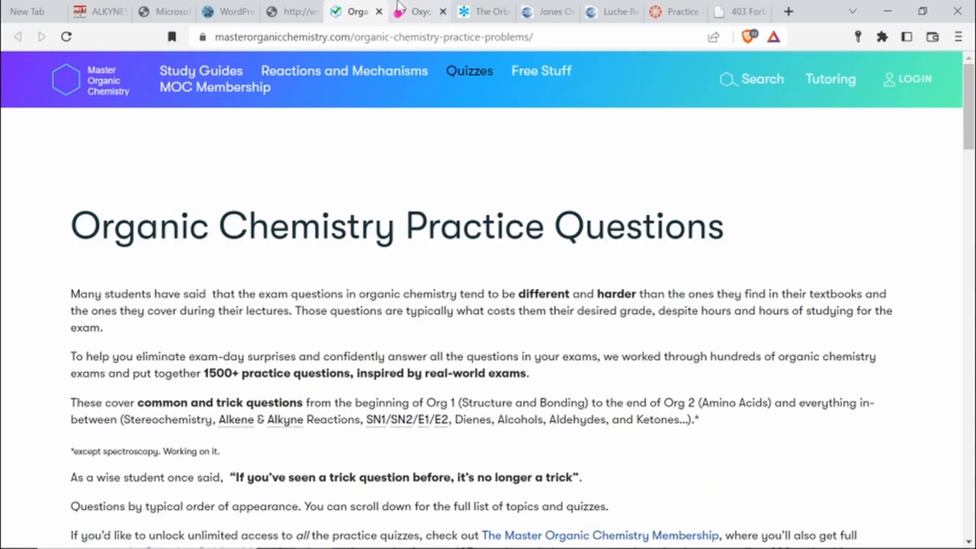
View DrugBank's oxycodone entry, then Orbitron's 2p and 2s orbitals
click(415, 12)
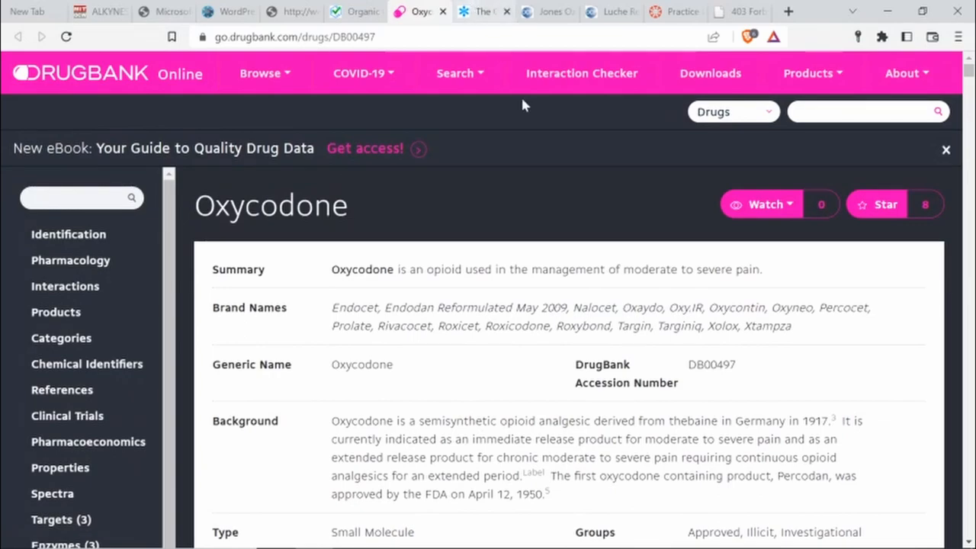
click(482, 12)
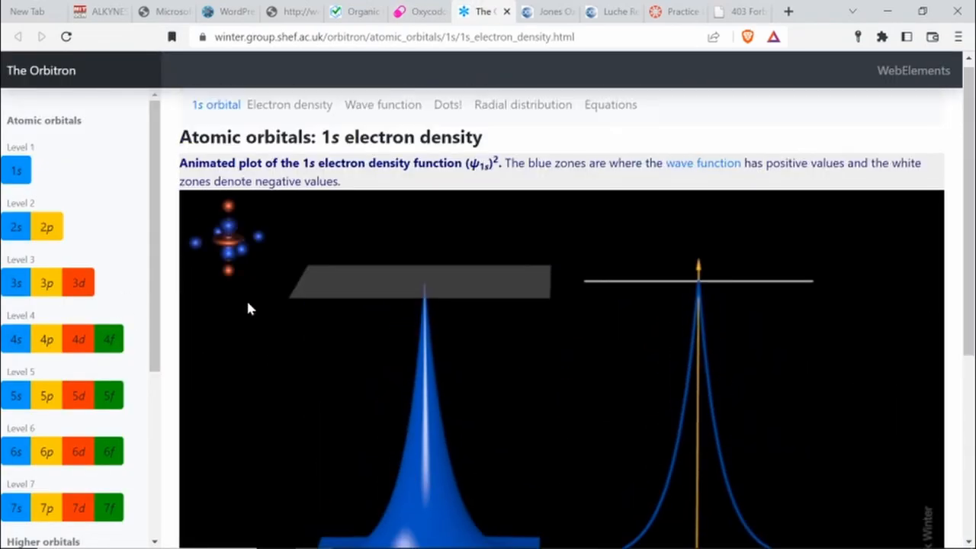
click(45, 226)
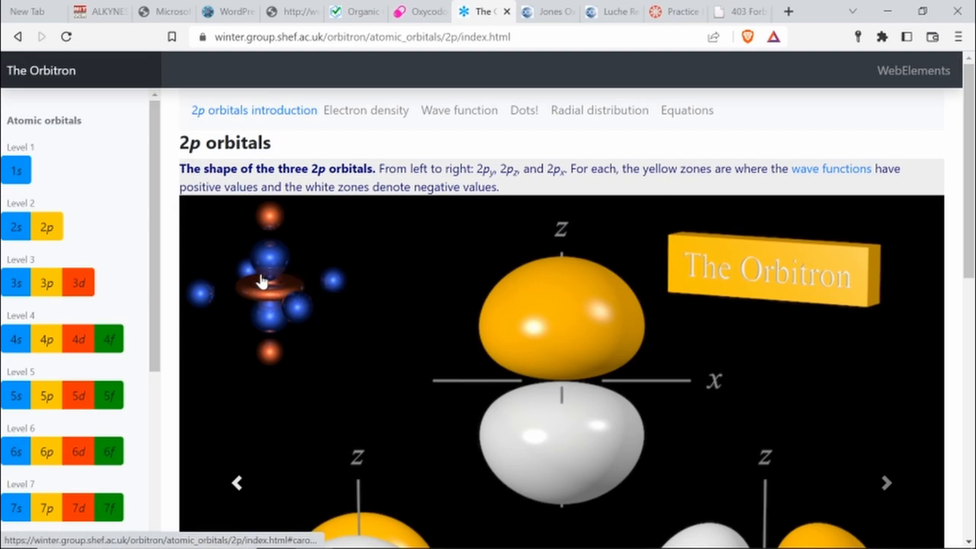
click(15, 225)
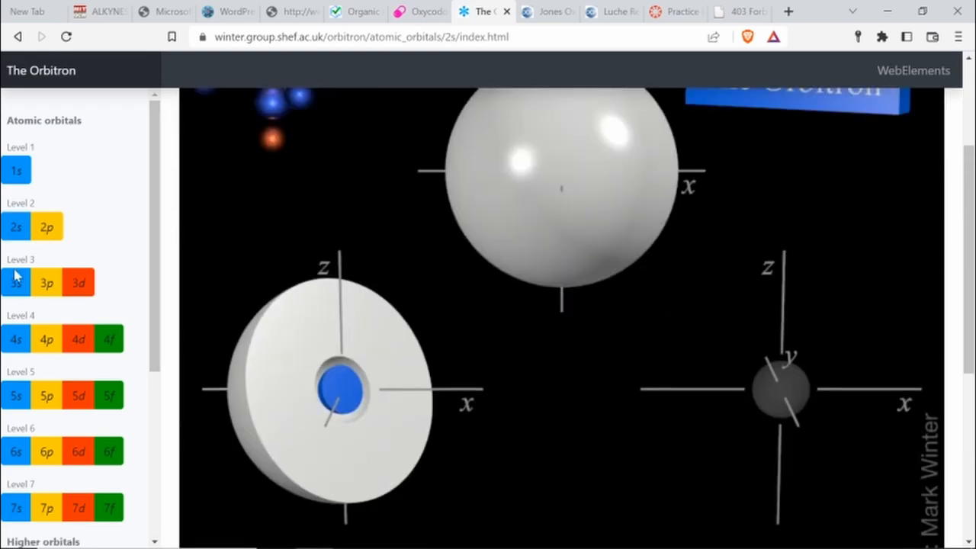
View the 3p and 3d orbitals, then switch to the Jones Oxidation page
click(46, 283)
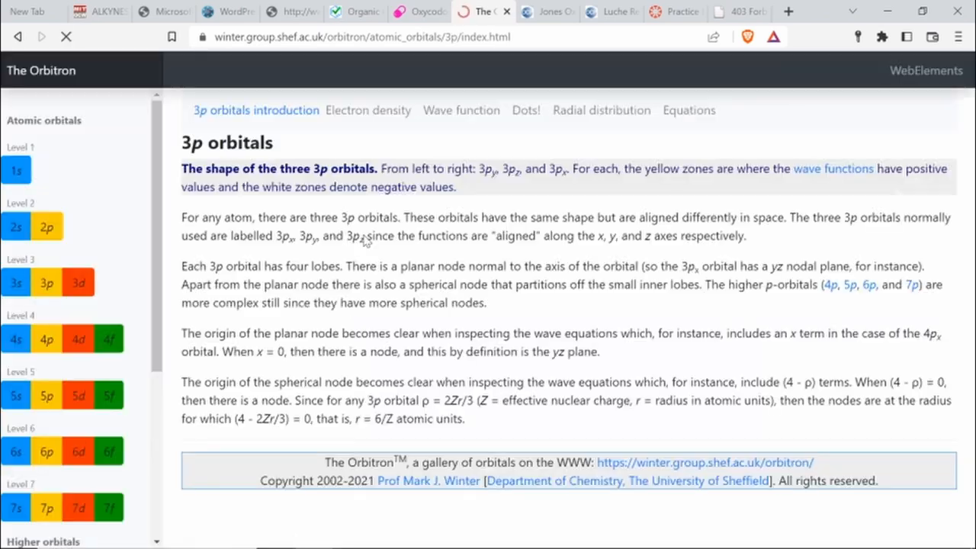
click(78, 283)
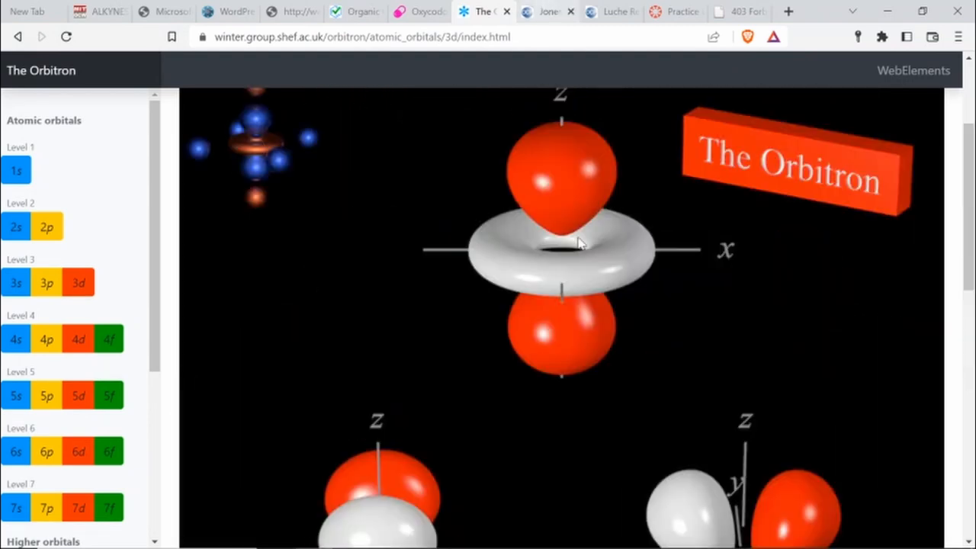
click(547, 13)
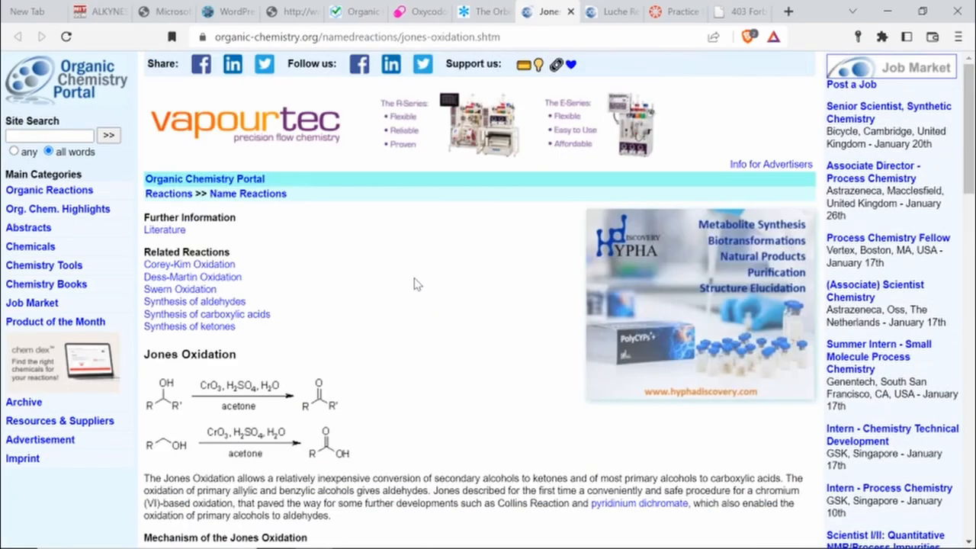
Scroll the Luche reduction page, then view the Harvard practice examinations page and dismiss the login notice
click(610, 12)
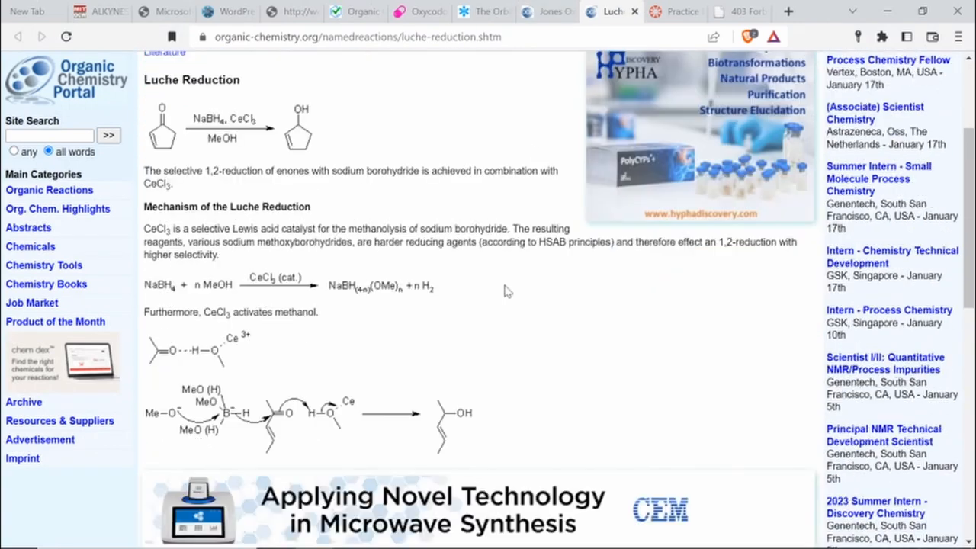
scroll(down, 3)
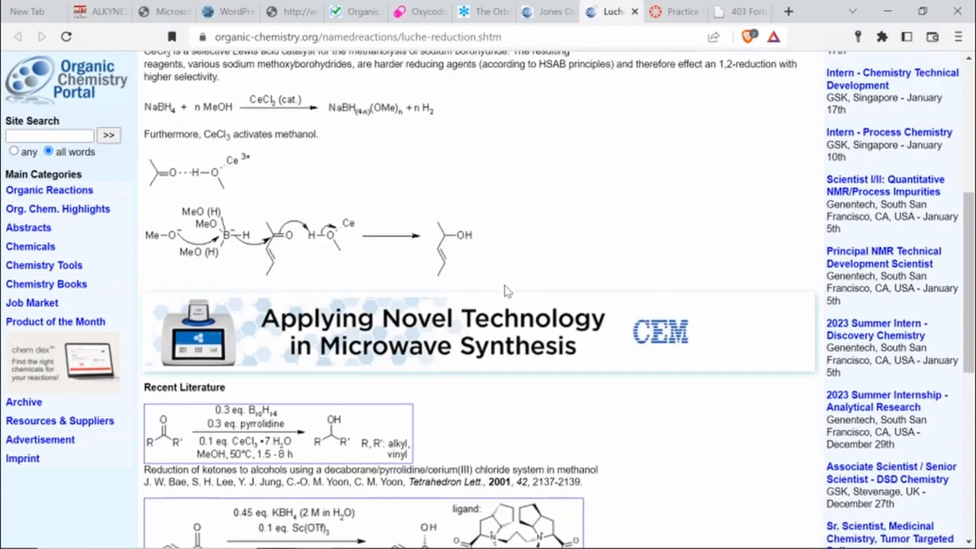
scroll(down, 3)
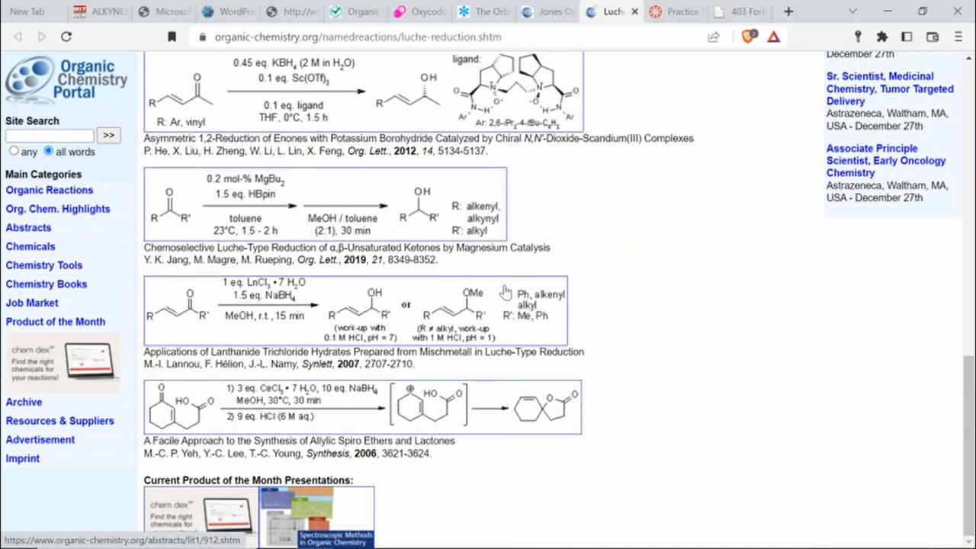
click(674, 12)
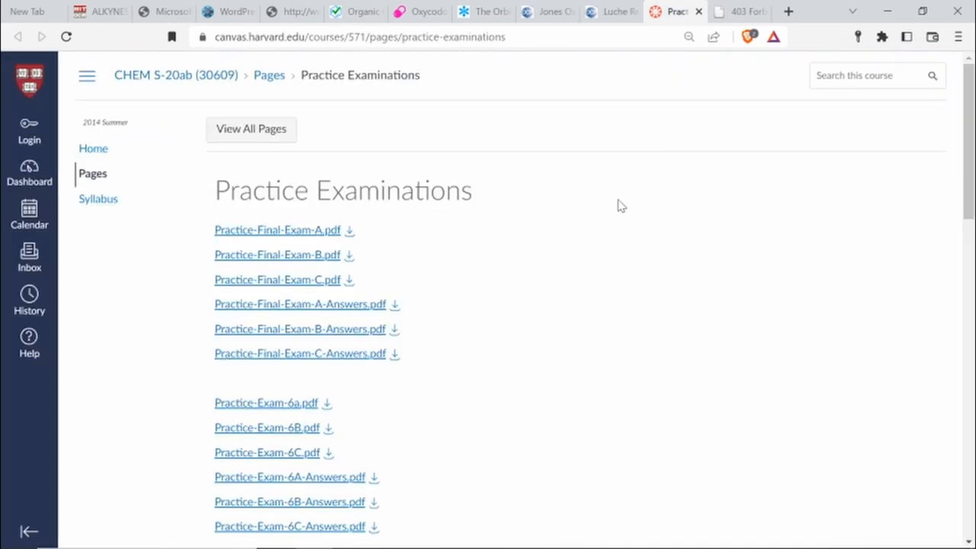
mouse_move(197, 103)
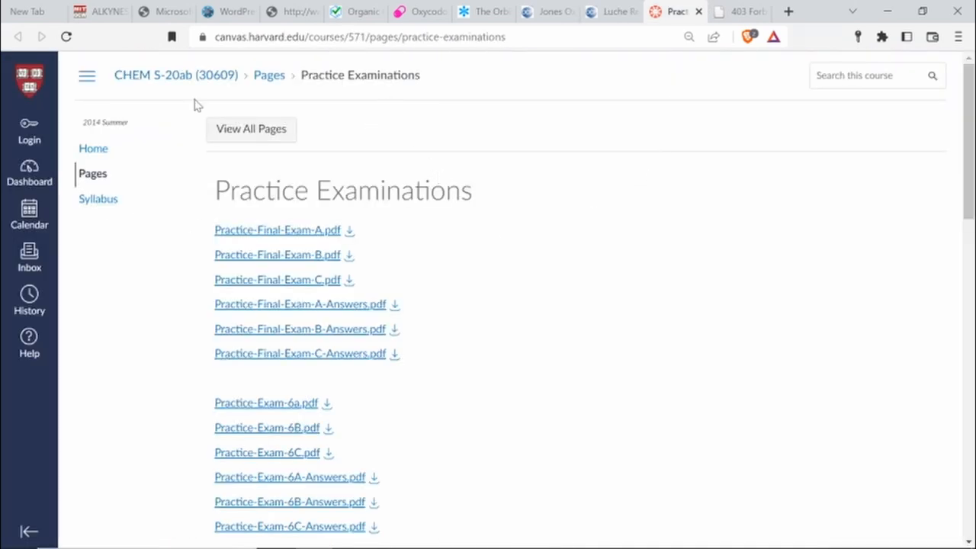
mouse_move(729, 279)
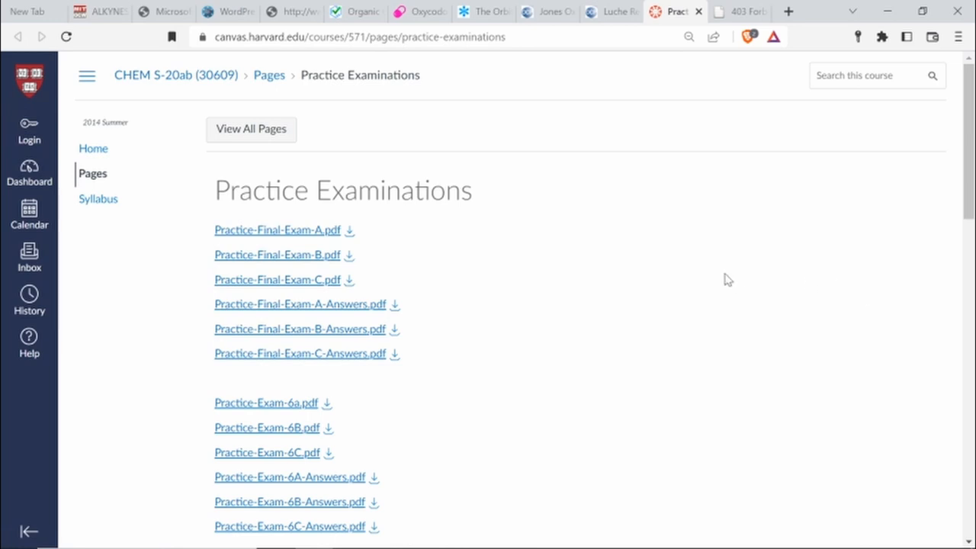
click(85, 75)
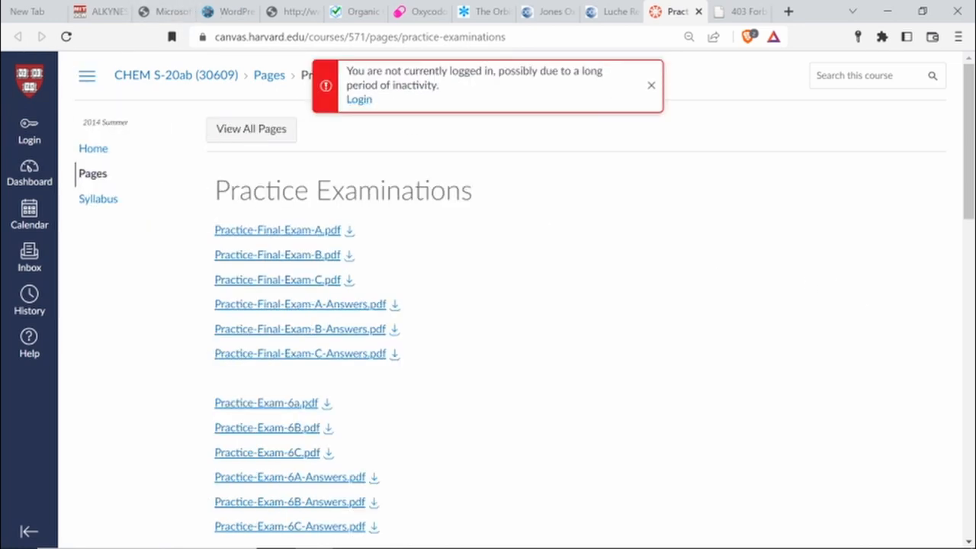
click(650, 86)
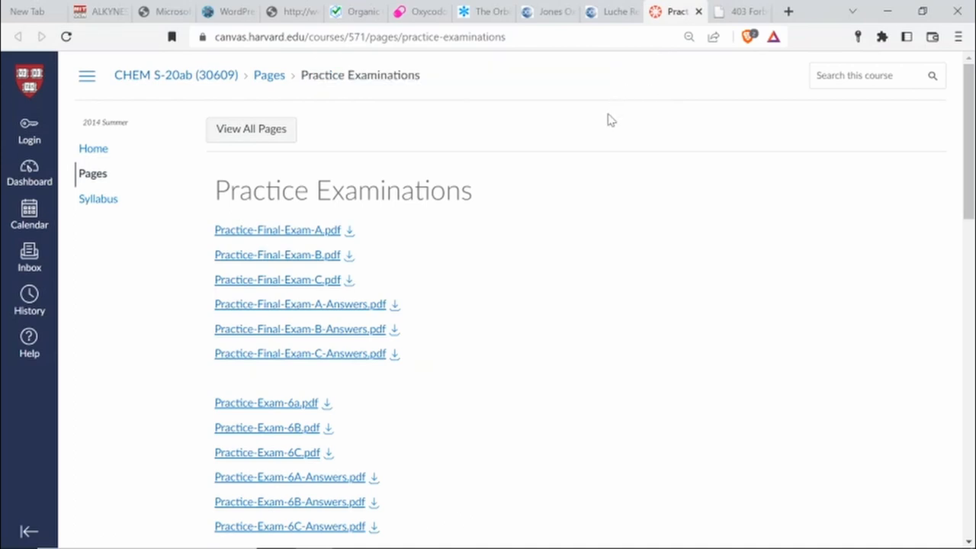
Go to the CHEM S-20ab course home and scroll its Organic Chemistry syllabus
click(93, 148)
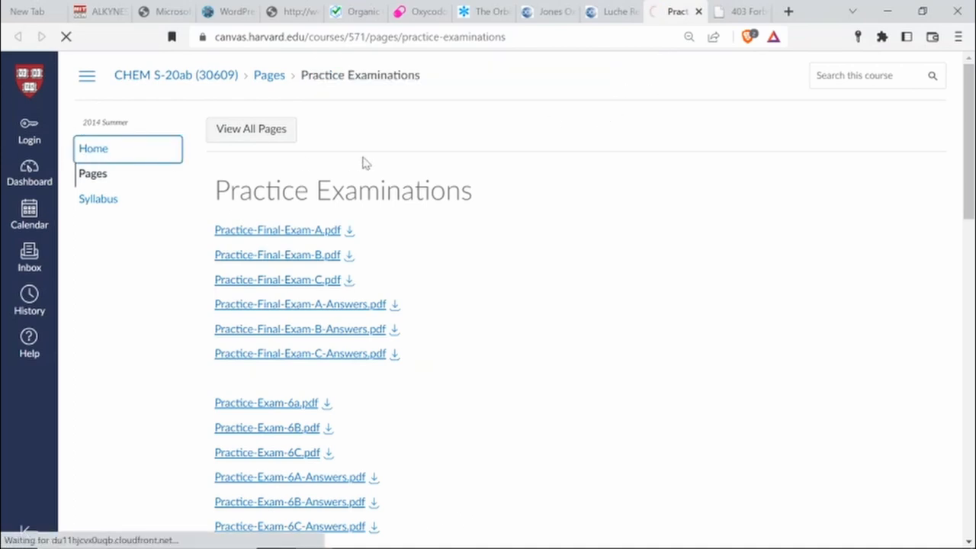
click(98, 198)
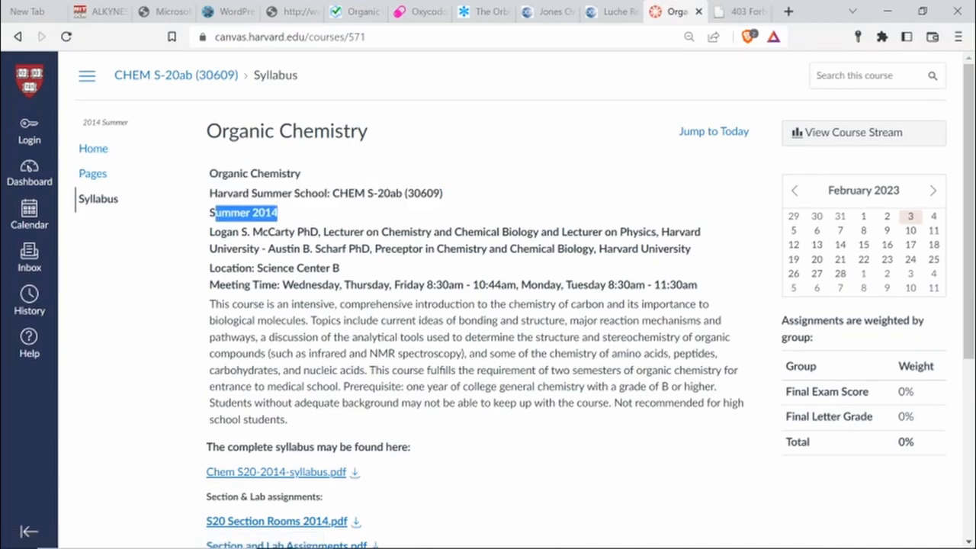
scroll(down, 3)
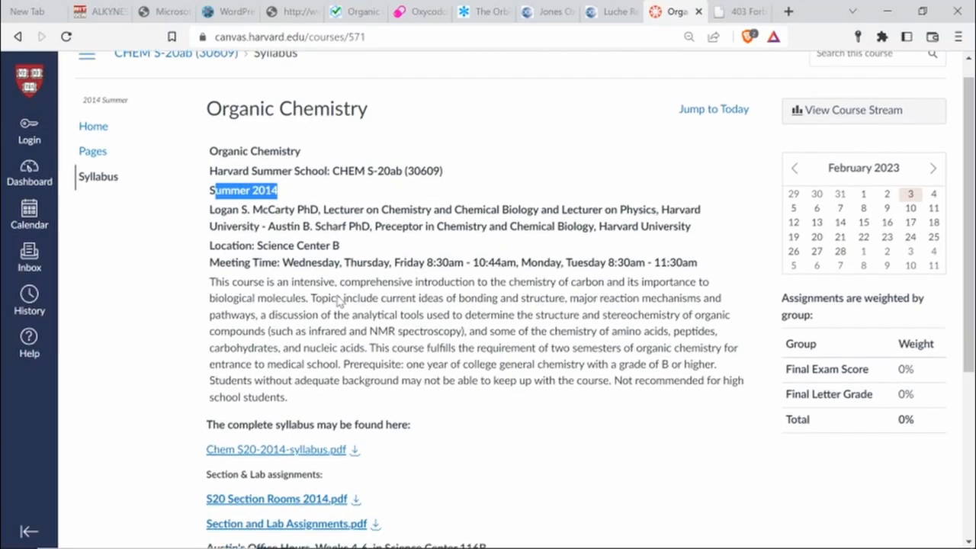
scroll(down, 3)
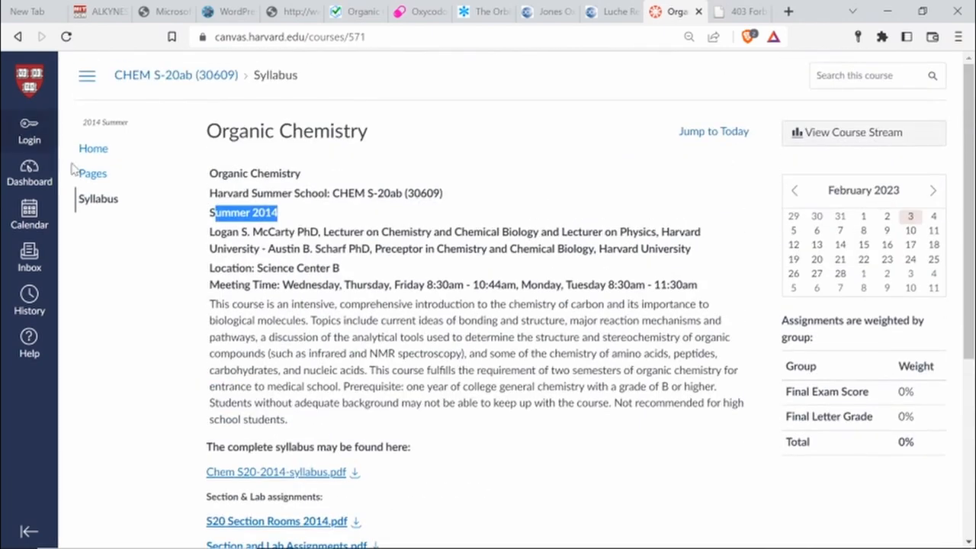
Show the course Front Page listing Lecture Handouts, Friday Reviews and Practice Examinations
click(91, 174)
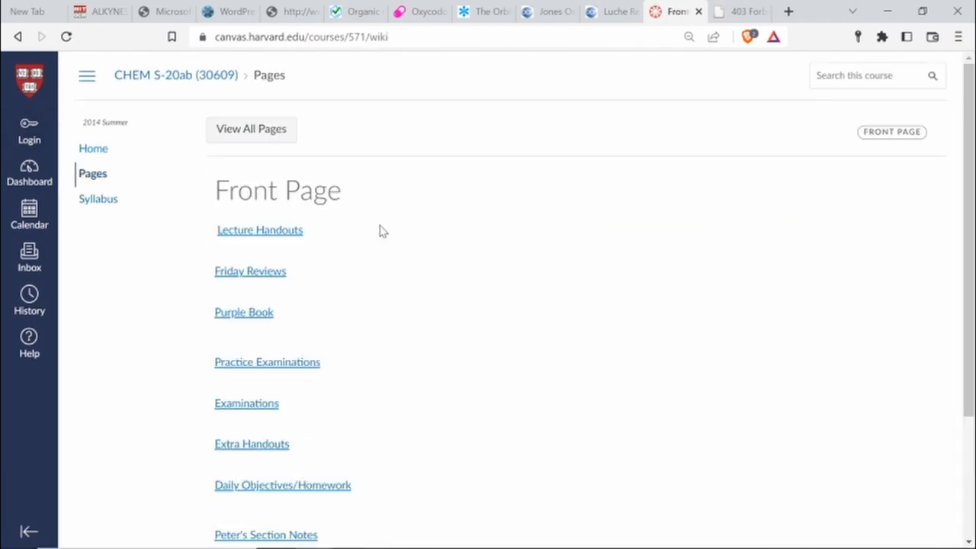
mouse_move(251, 272)
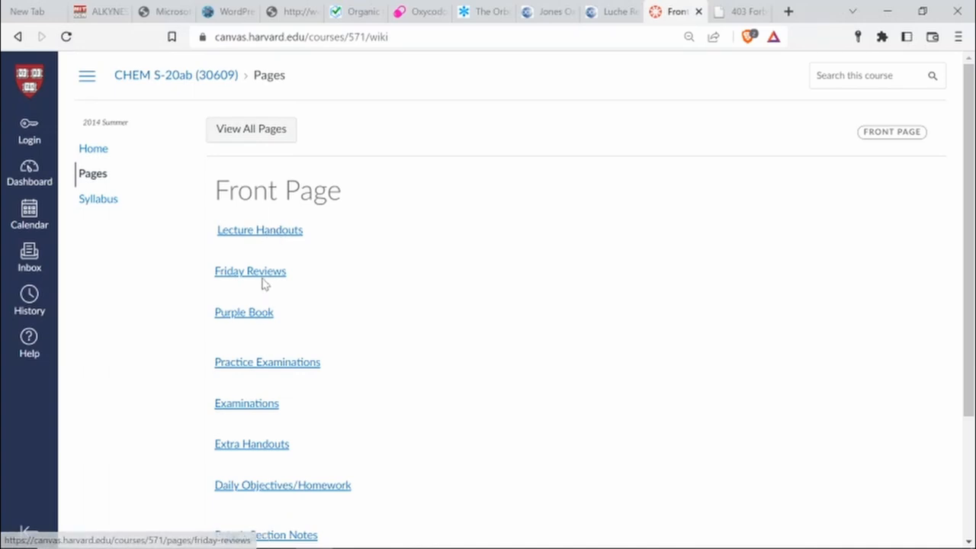
mouse_move(274, 414)
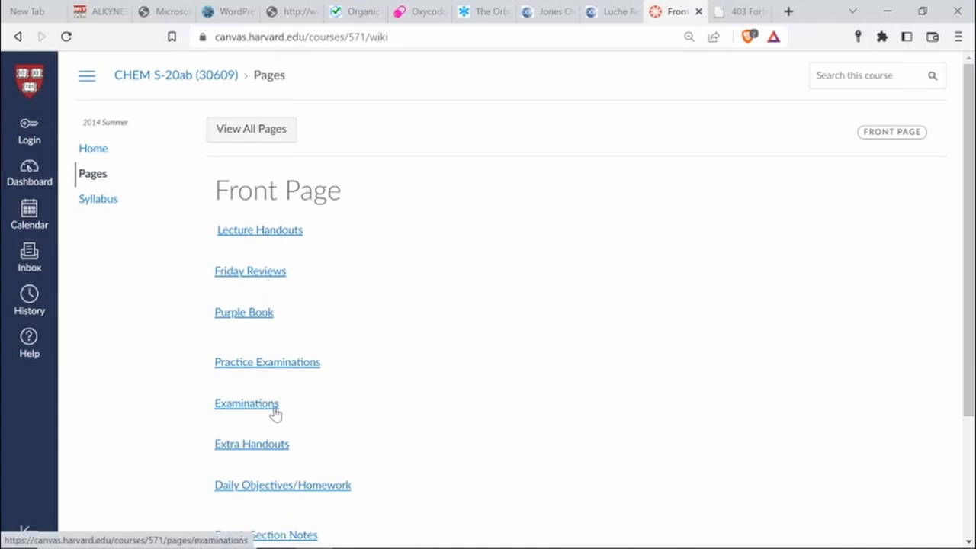
scroll(down, 3)
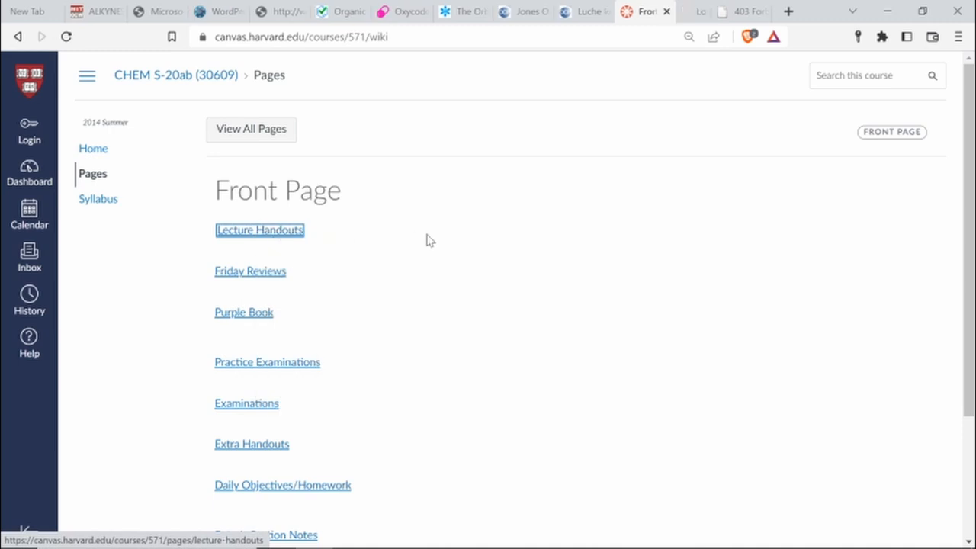
Open Friday Reviews in a separate tab and preview the annotated Week 4 July 14 slides
right_click(250, 272)
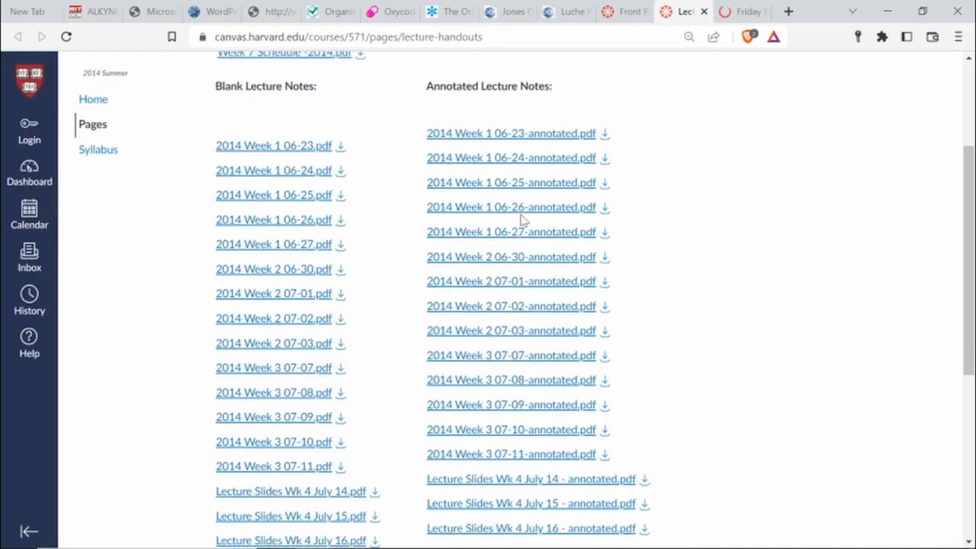
scroll(down, 3)
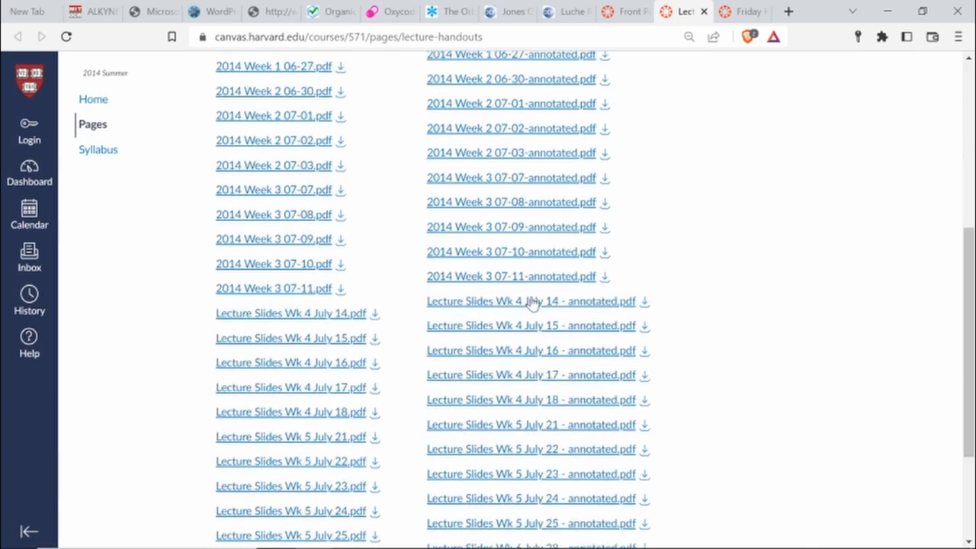
scroll(down, 3)
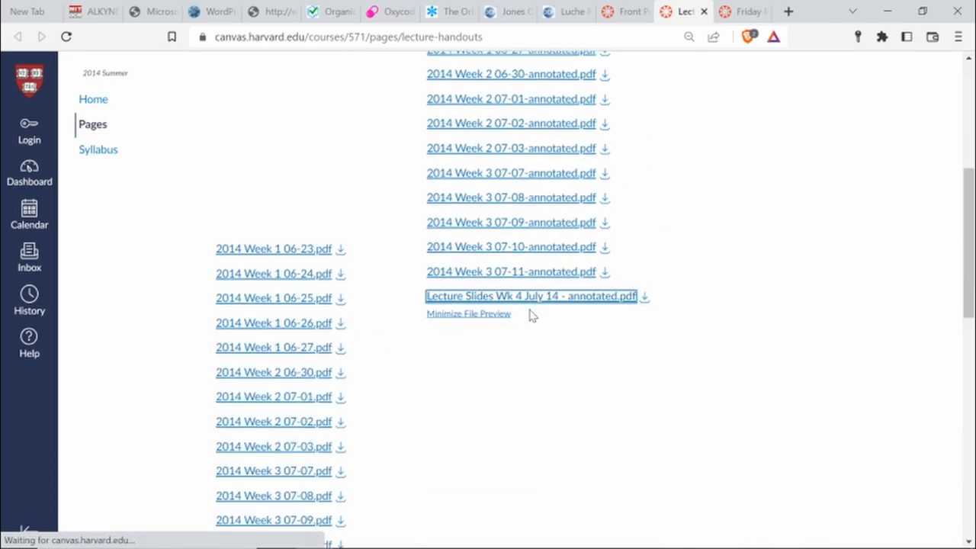
click(529, 295)
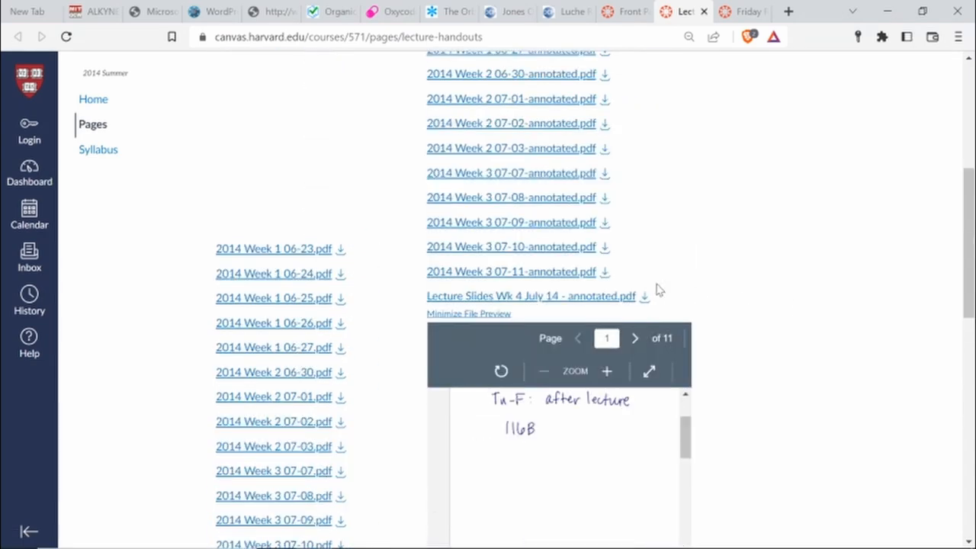
scroll(down, 3)
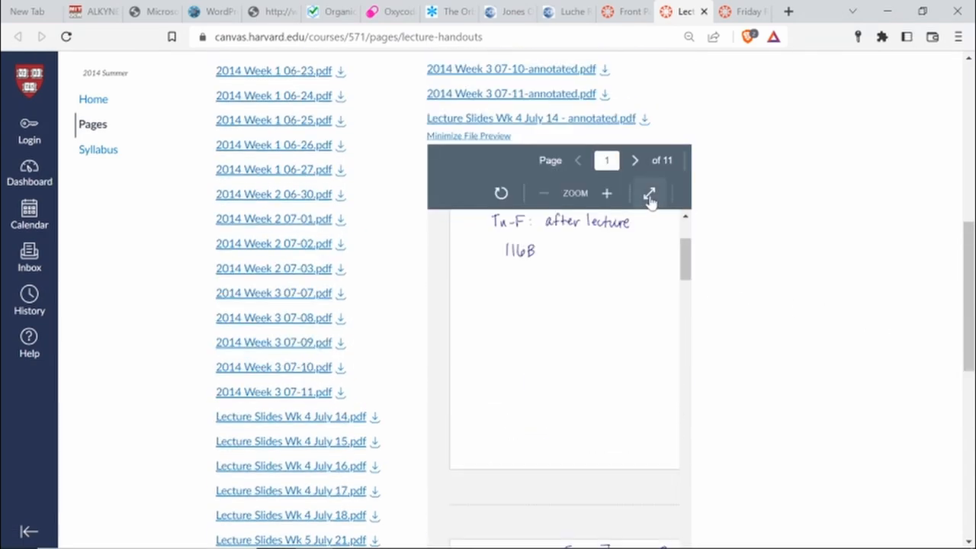
Page through the slides in full screen, exit, then switch to the Friday Reviews page
click(650, 193)
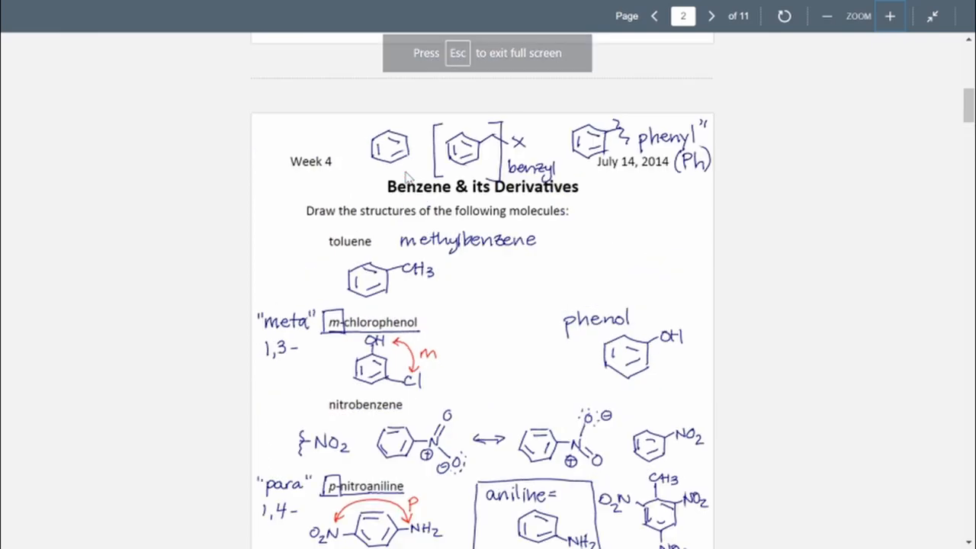
scroll(down, 3)
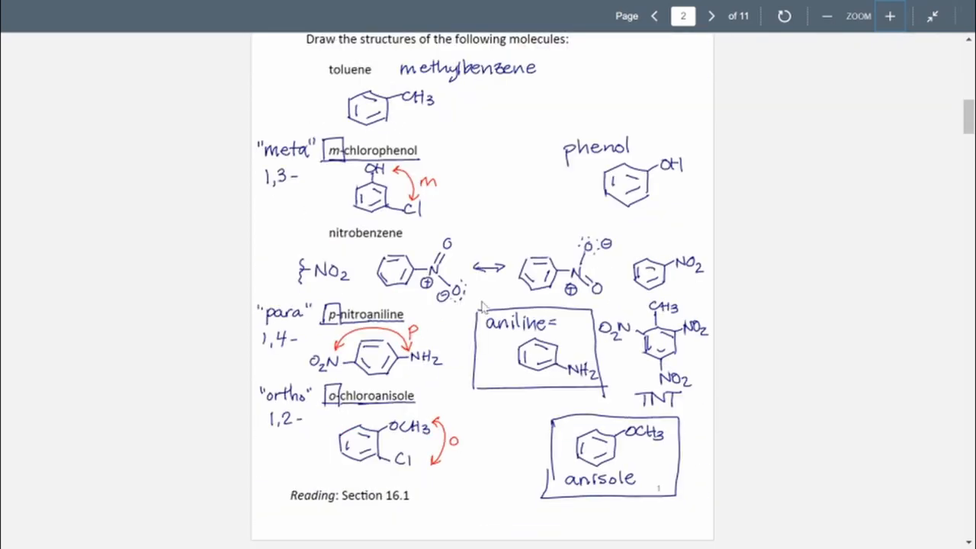
click(711, 16)
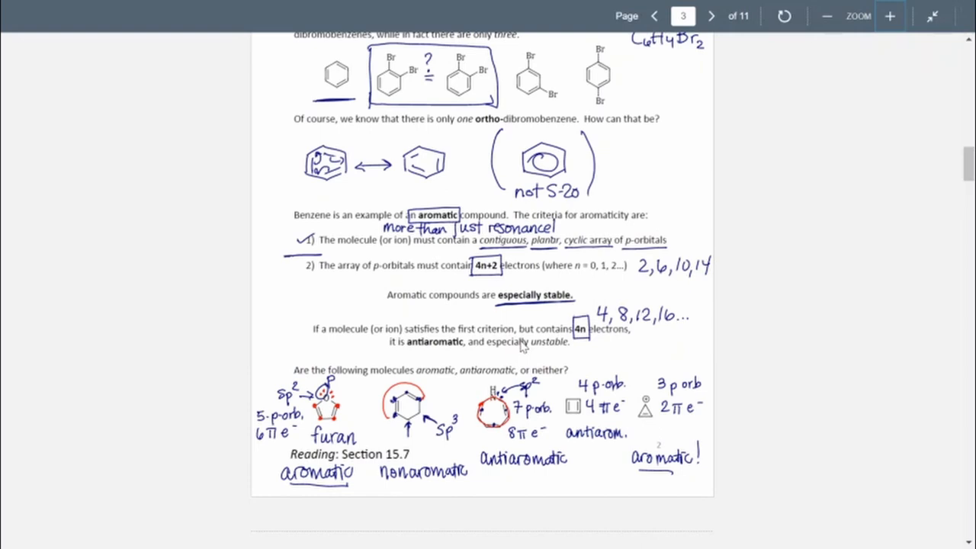
click(711, 15)
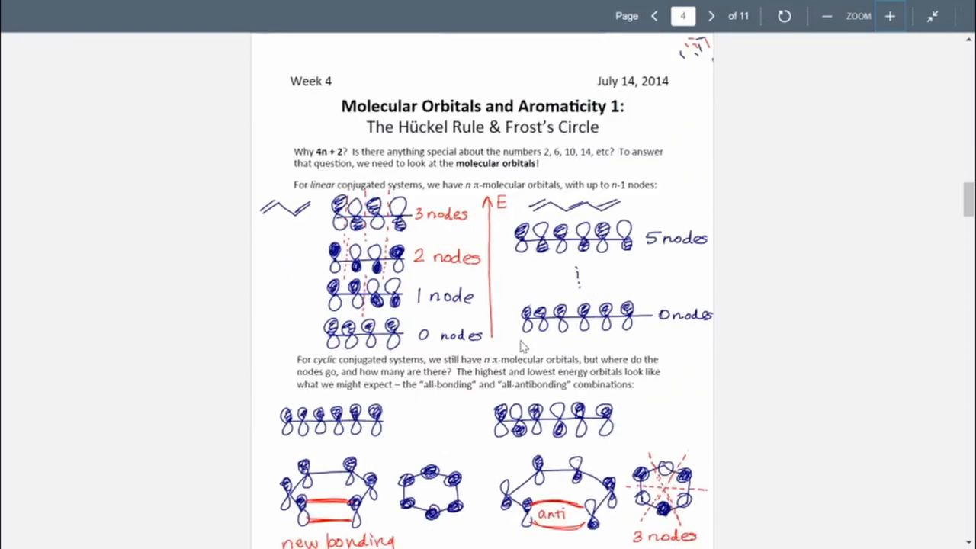
scroll(down, 3)
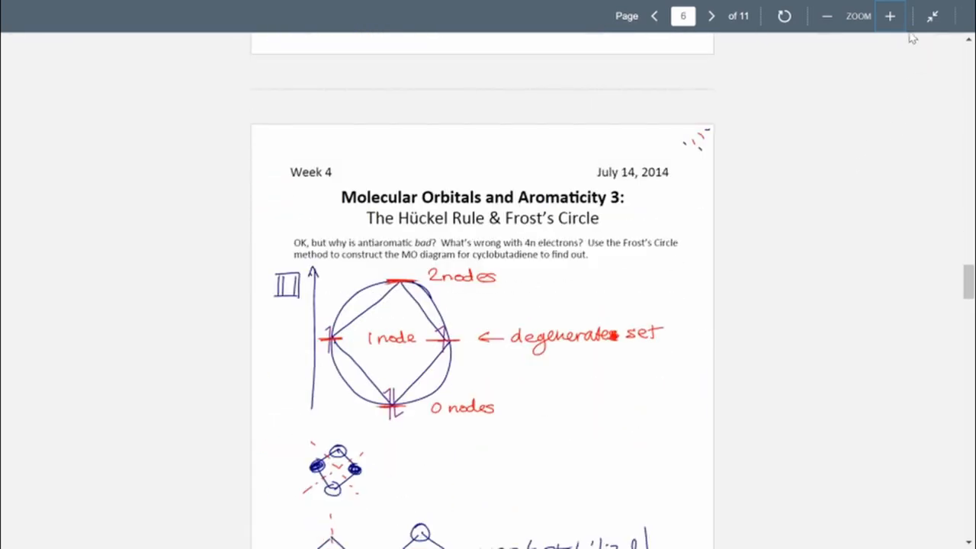
click(933, 15)
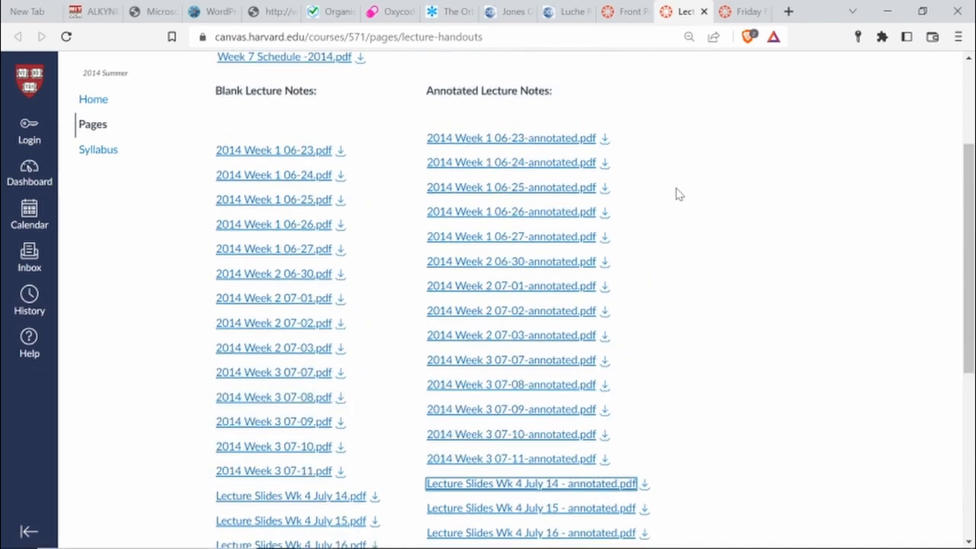
scroll(down, 3)
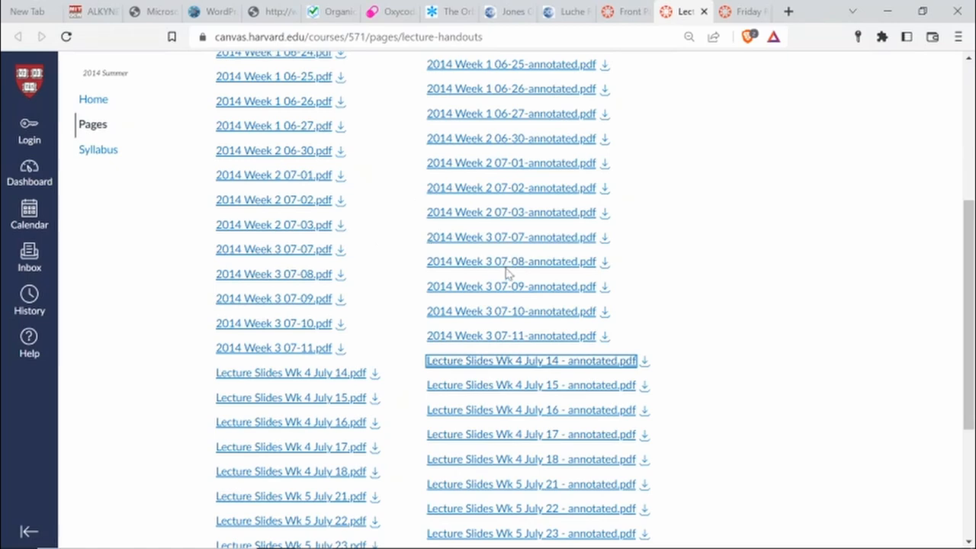
click(739, 12)
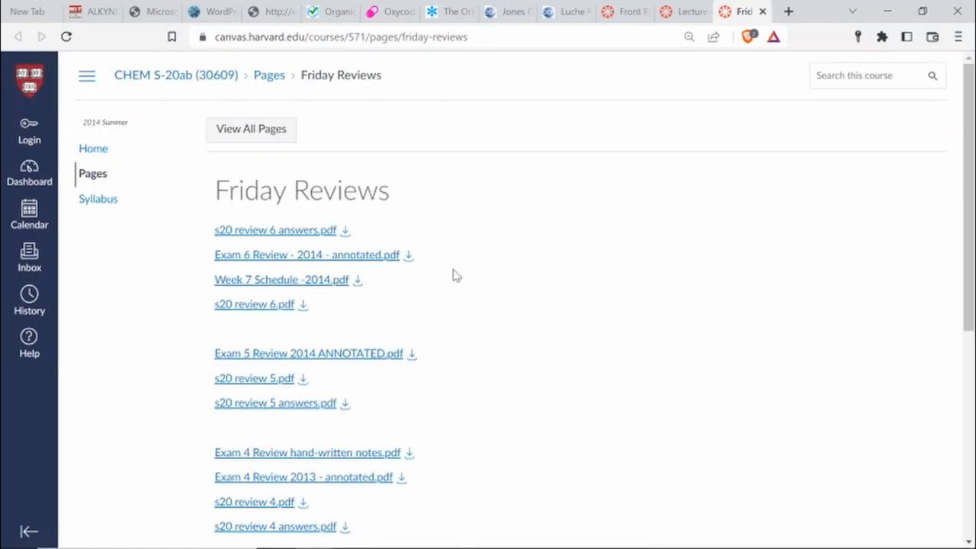
Preview s20 review 1 2014.pdf and scroll through its pages
scroll(down, 3)
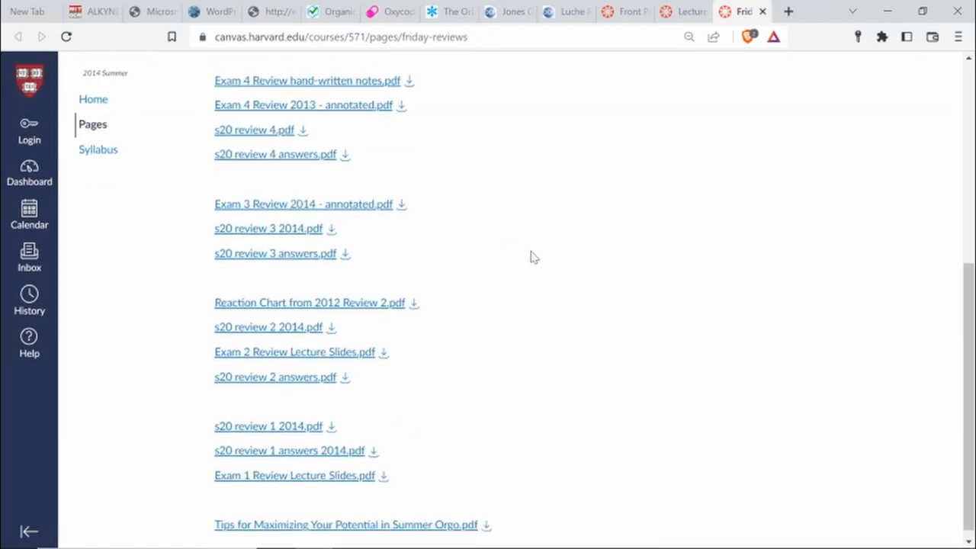
click(269, 426)
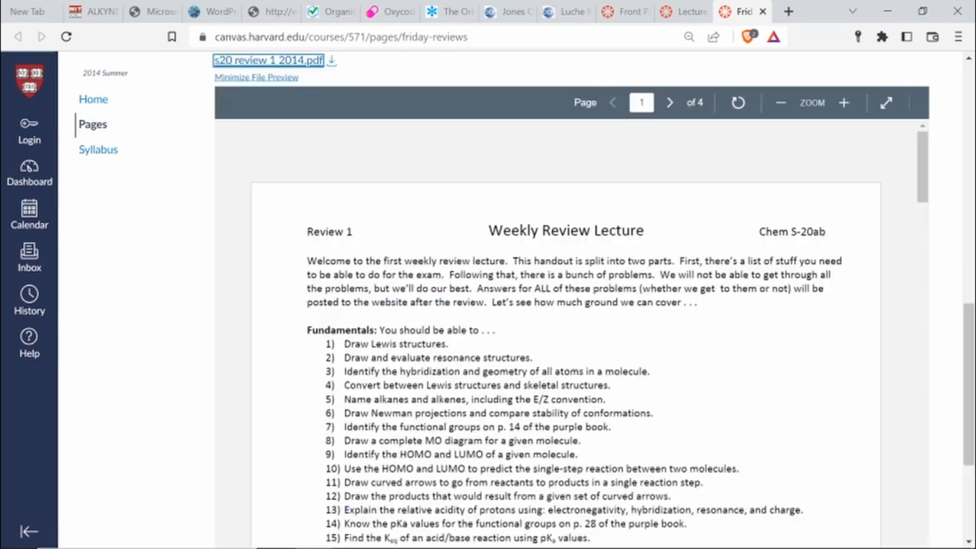
scroll(down, 3)
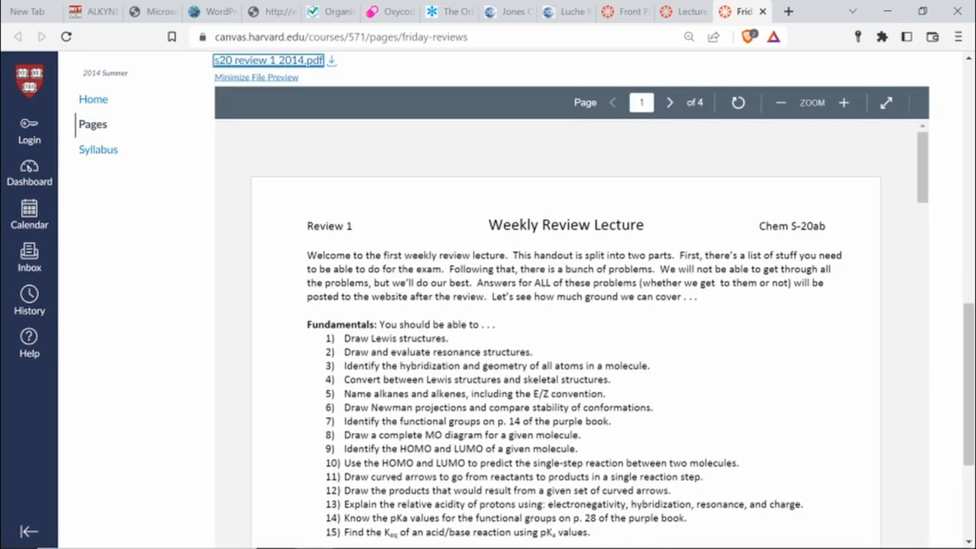
scroll(down, 3)
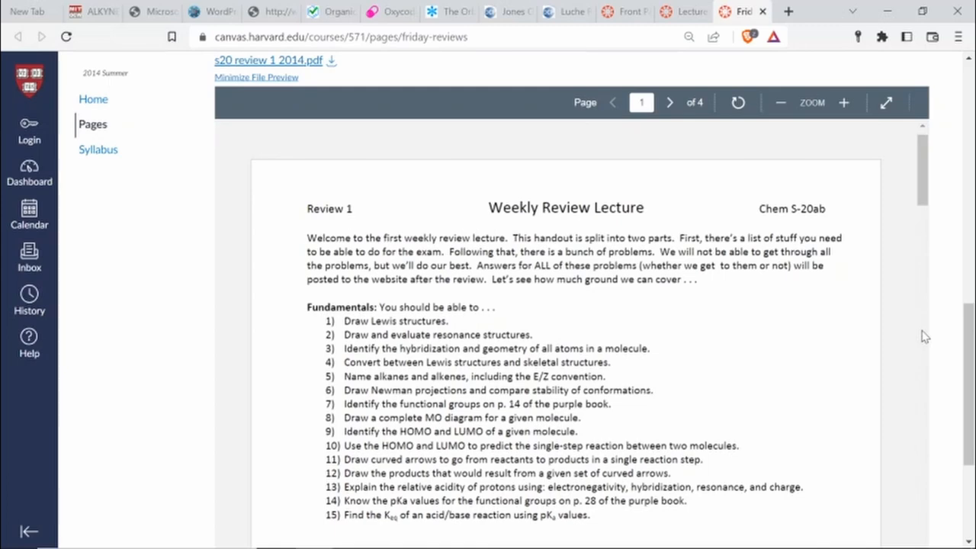
scroll(down, 3)
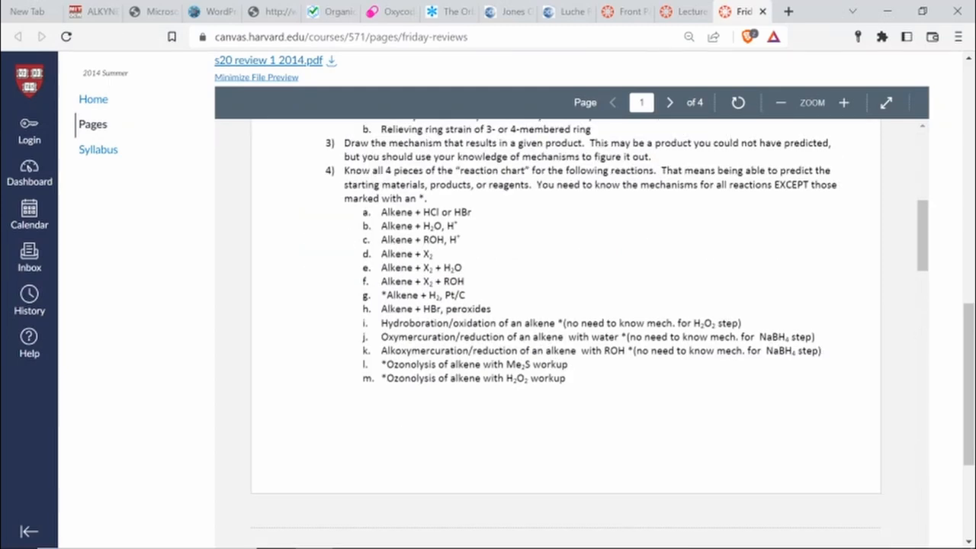
Open the s20 review 1 answers 2014 preview for download, then return to the lecture handouts page
click(668, 103)
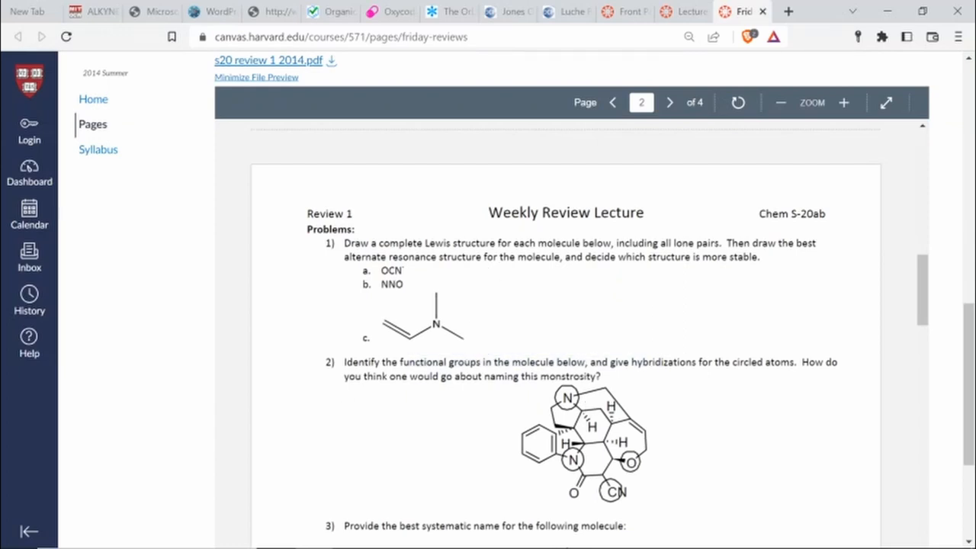
click(256, 77)
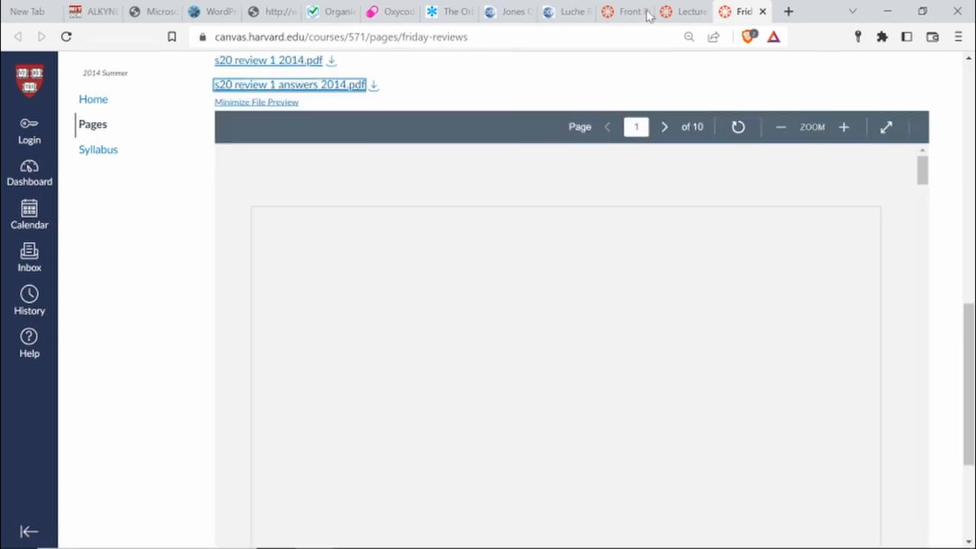
click(677, 13)
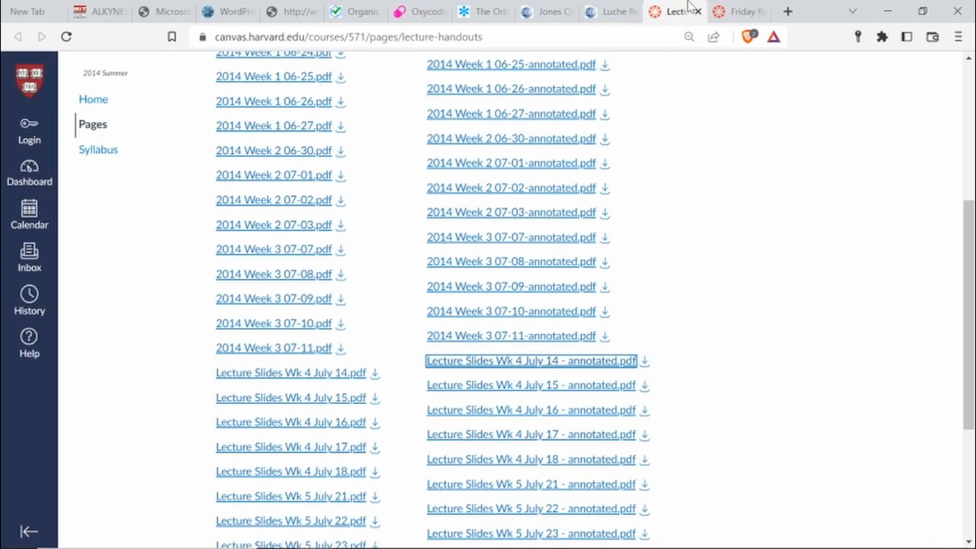
mouse_move(741, 136)
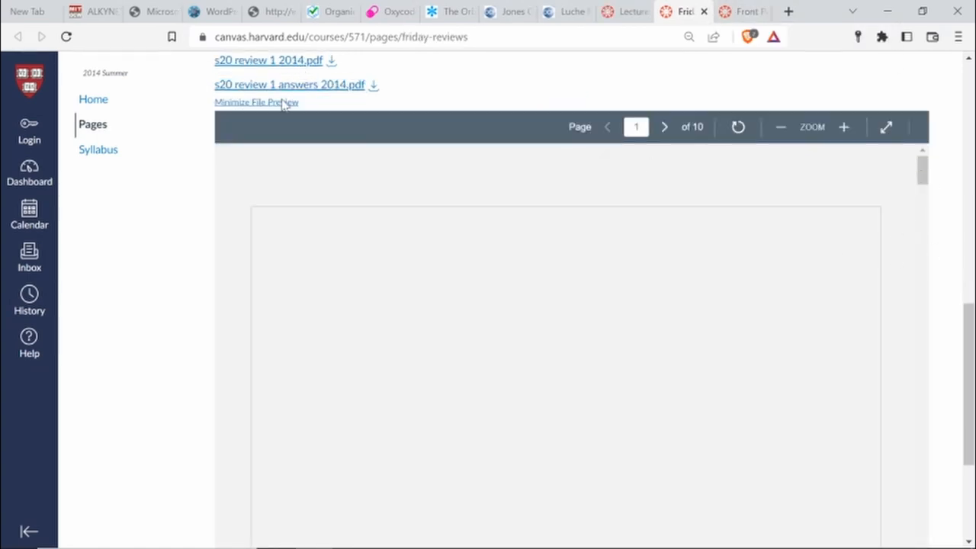
mouse_move(390, 116)
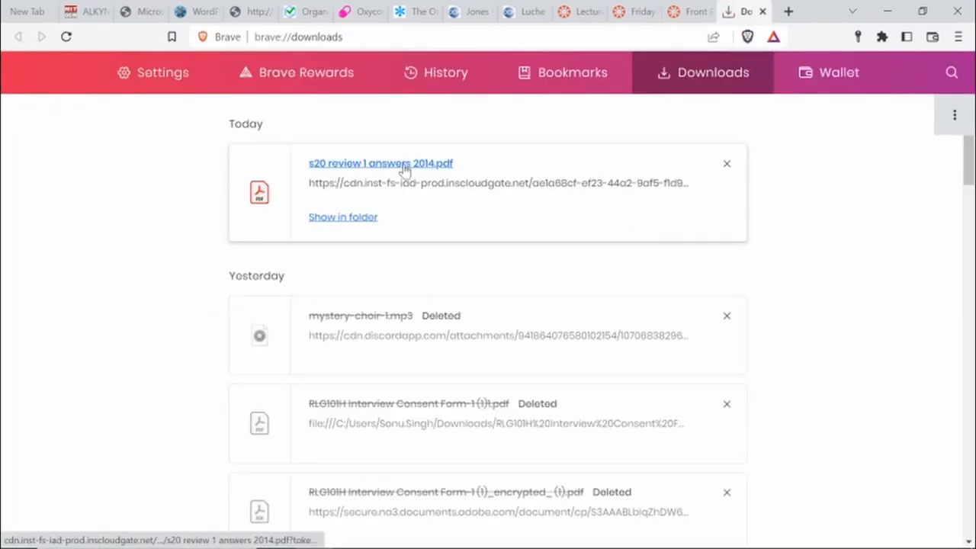
Open the downloaded s20 review 1 answers 2014.pdf in Acrobat Reader and scroll a few pages
click(381, 163)
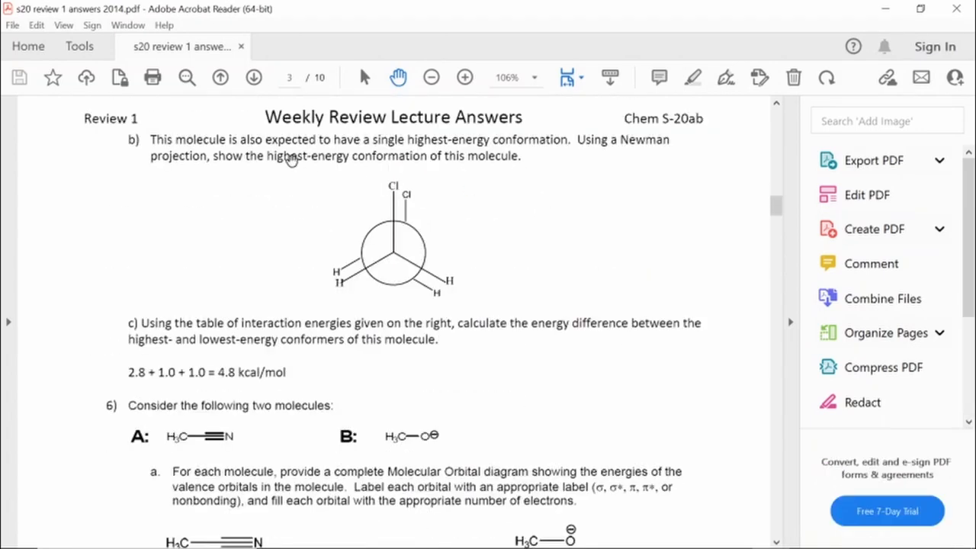
scroll(down, 3)
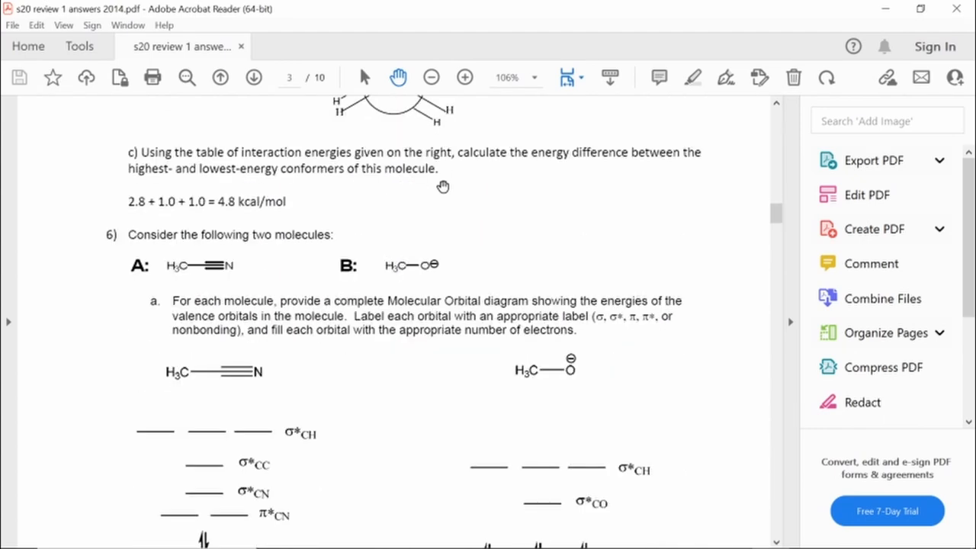
scroll(down, 3)
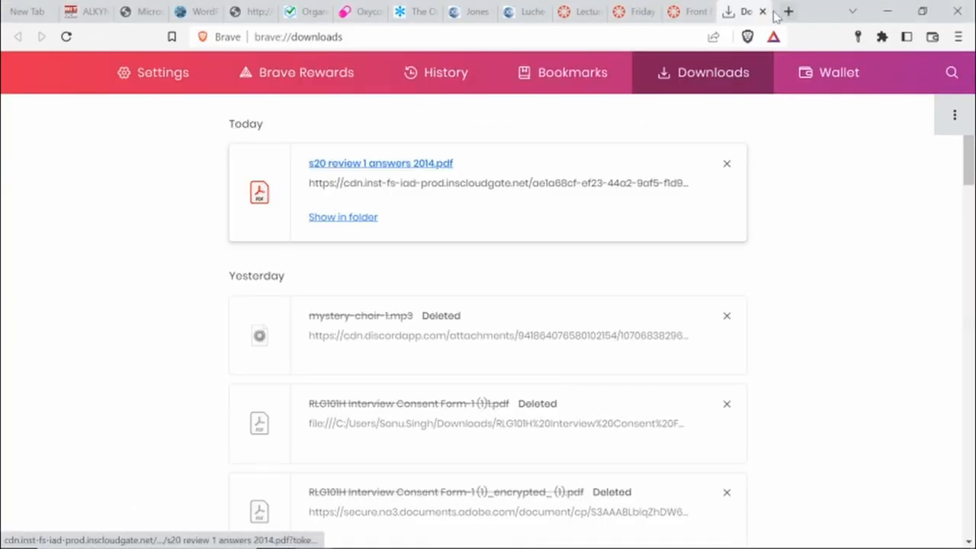
Close the Downloads tab and return to the Harvard Lecture Handouts page
click(686, 12)
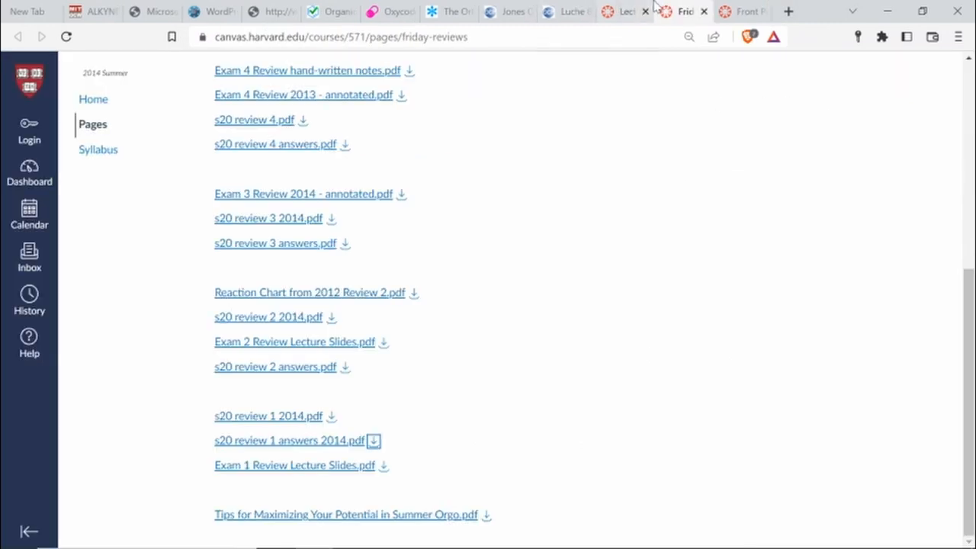
click(625, 12)
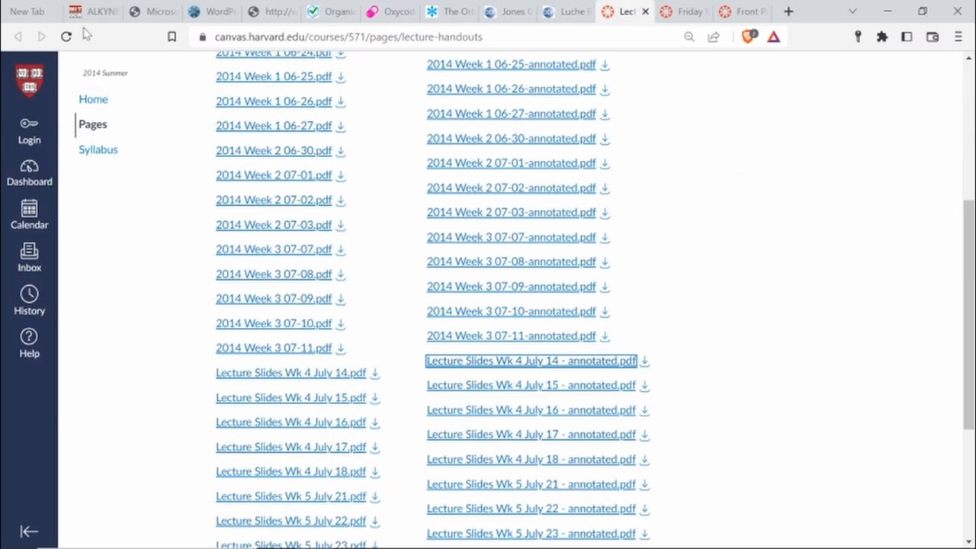
mouse_move(273, 125)
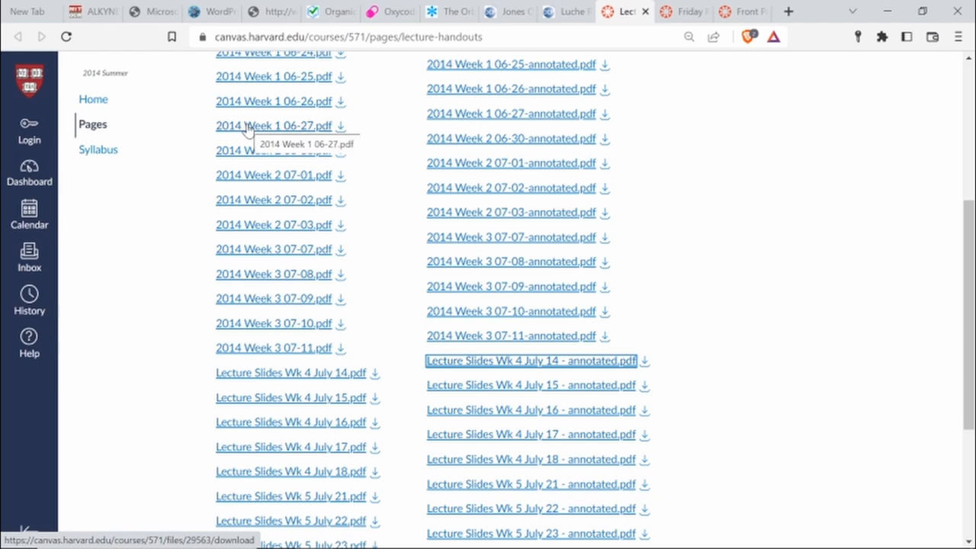